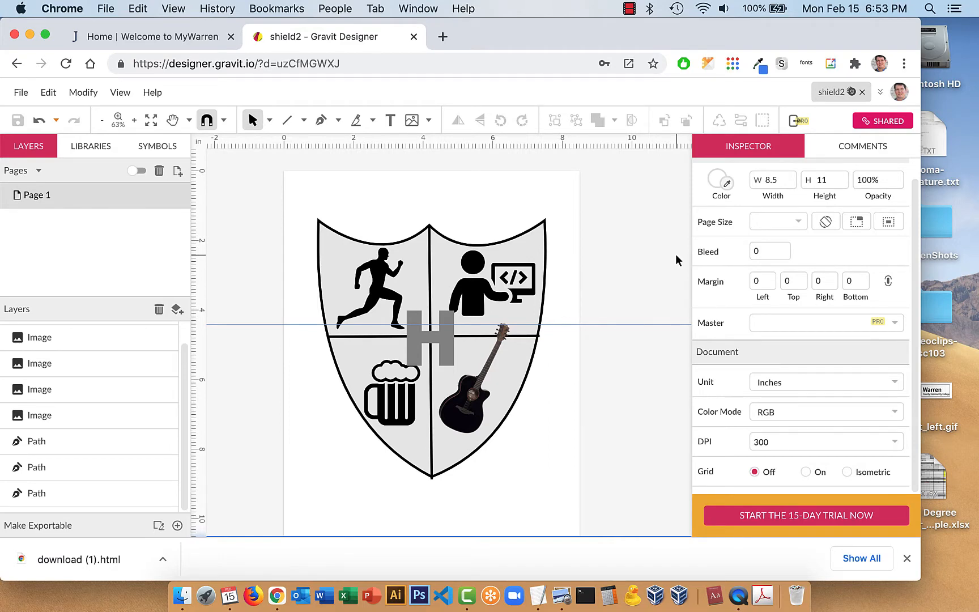
pyautogui.moveTo(923, 566)
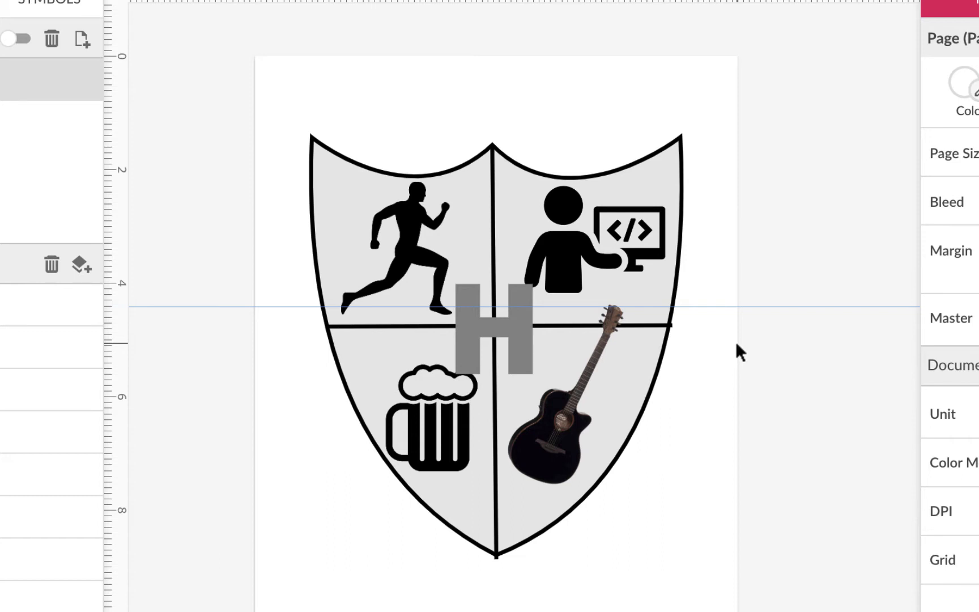
pyautogui.moveTo(741, 340)
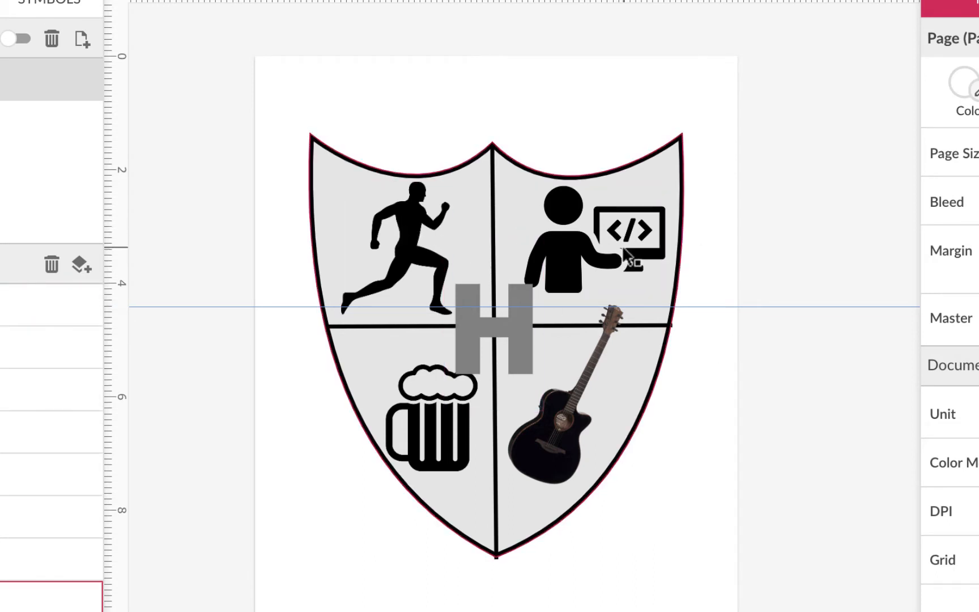
# - Dismiss the startup prompts and turn off the ad blocker for the Gravit site
pyautogui.click(436, 403)
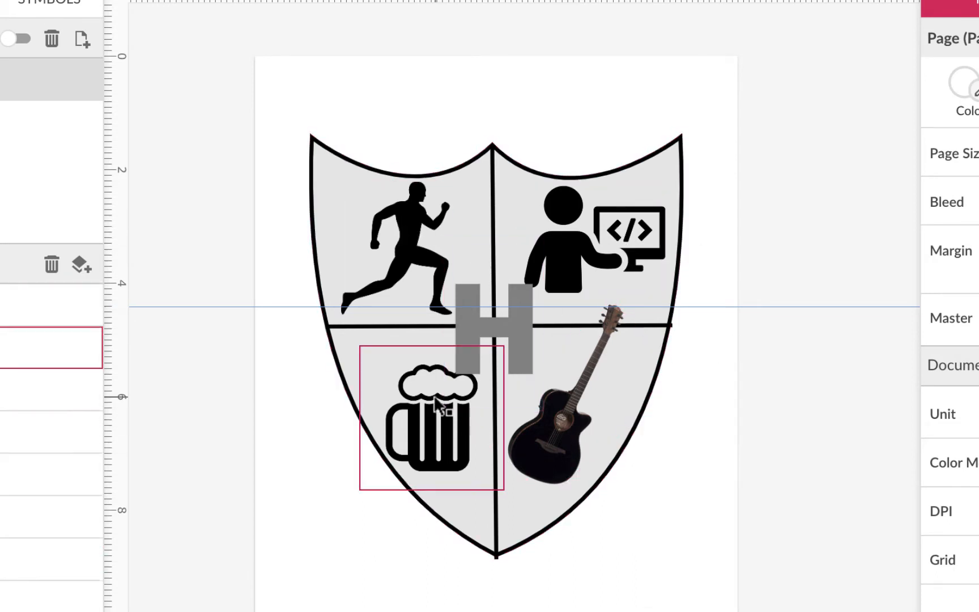
pyautogui.click(788, 225)
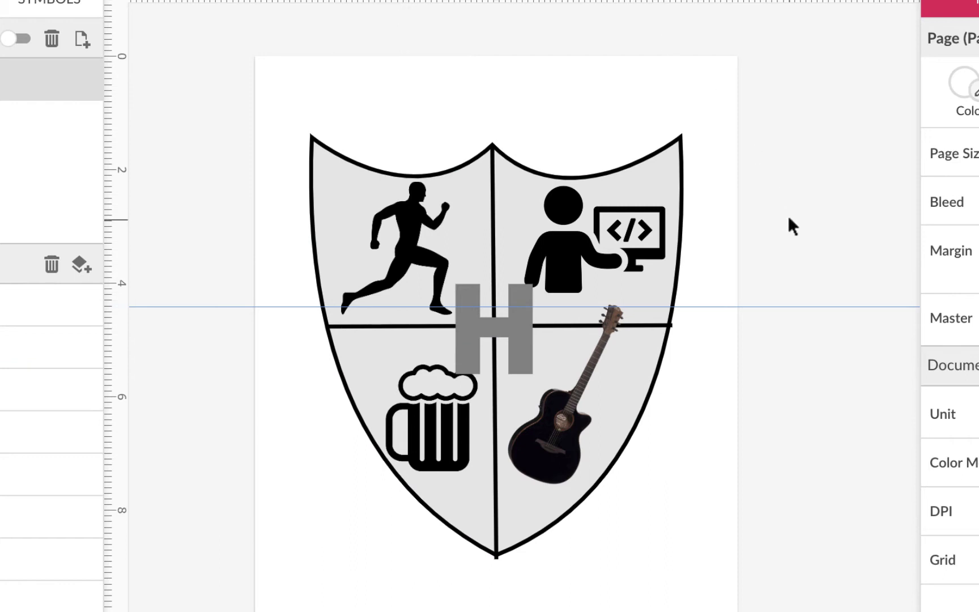
pyautogui.moveTo(816, 197)
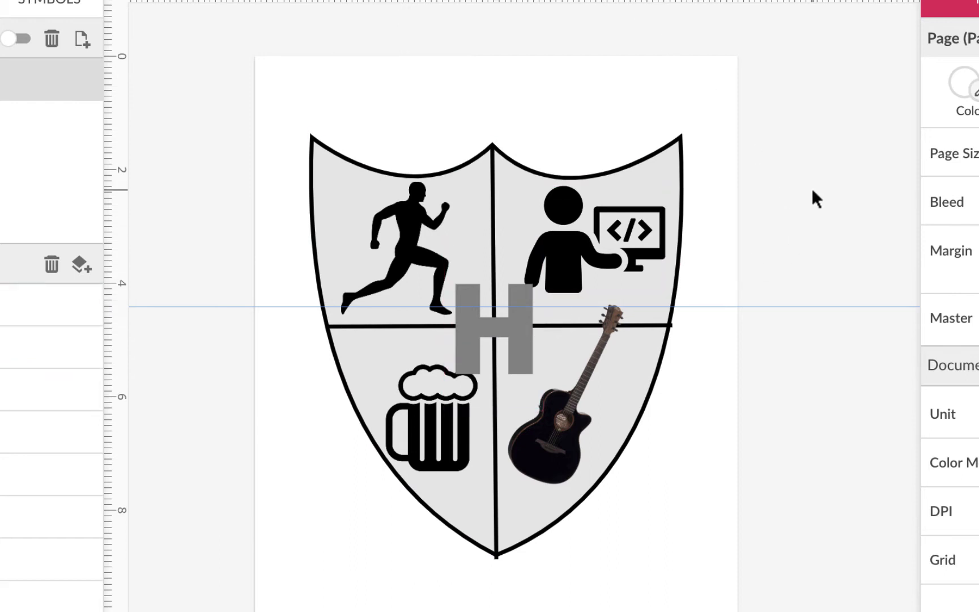
pyautogui.moveTo(654, 455)
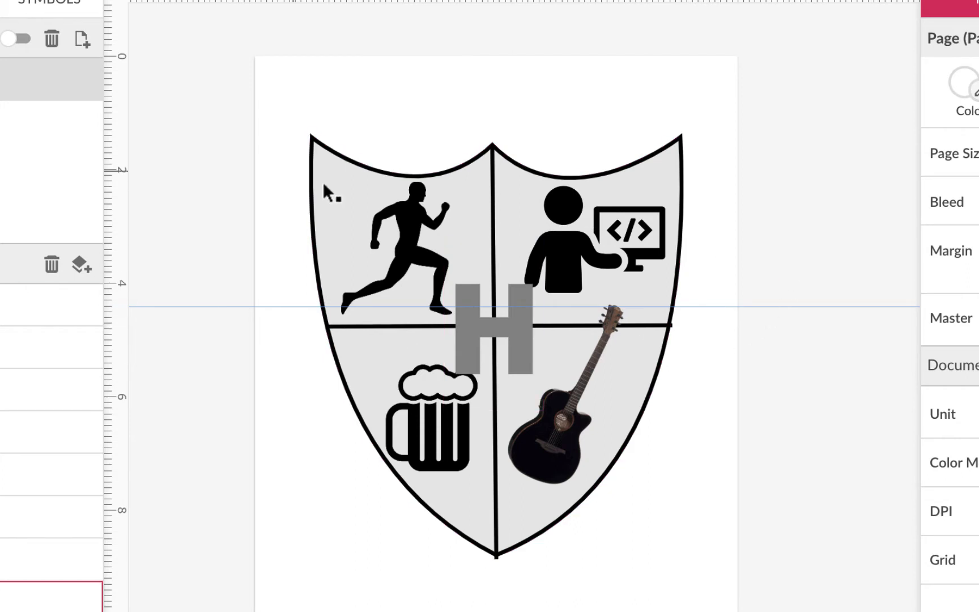
pyautogui.moveTo(806, 272)
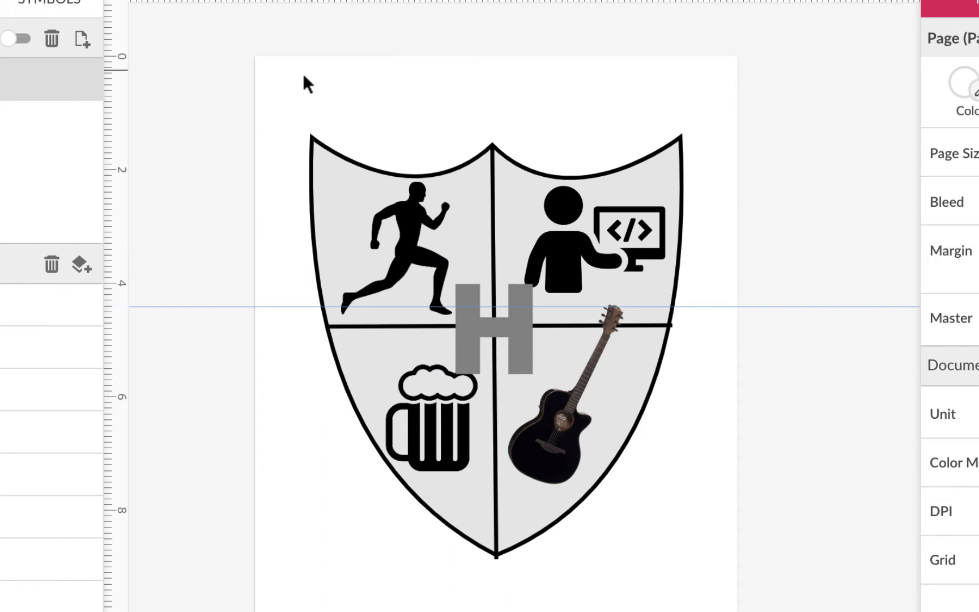
pyautogui.moveTo(381, 494)
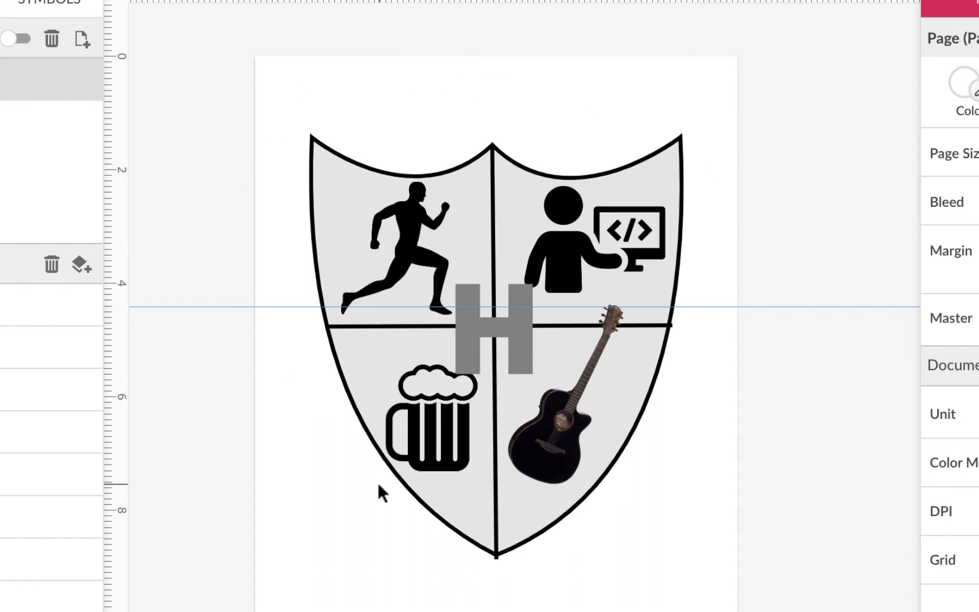
pyautogui.moveTo(762, 411)
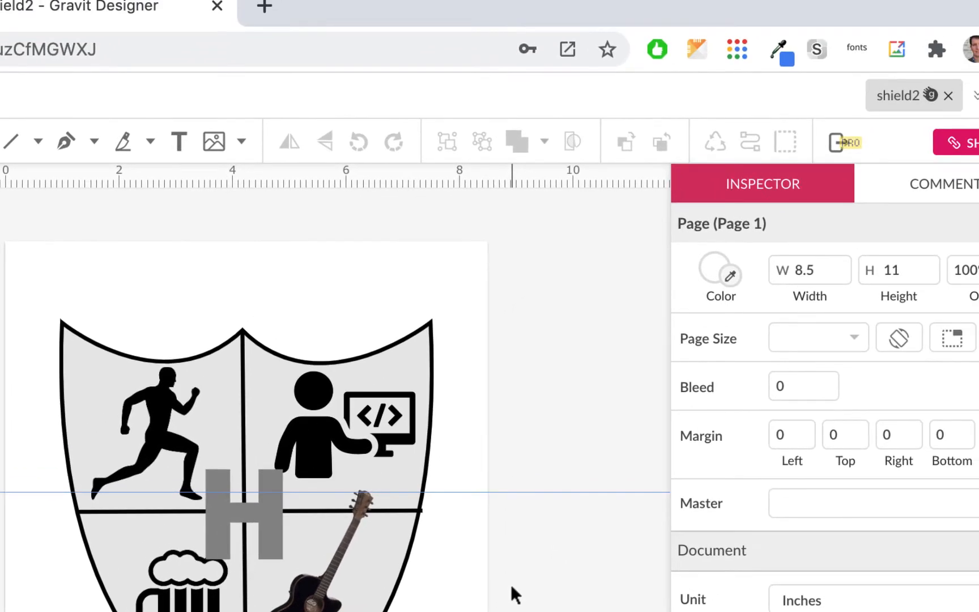
pyautogui.click(657, 50)
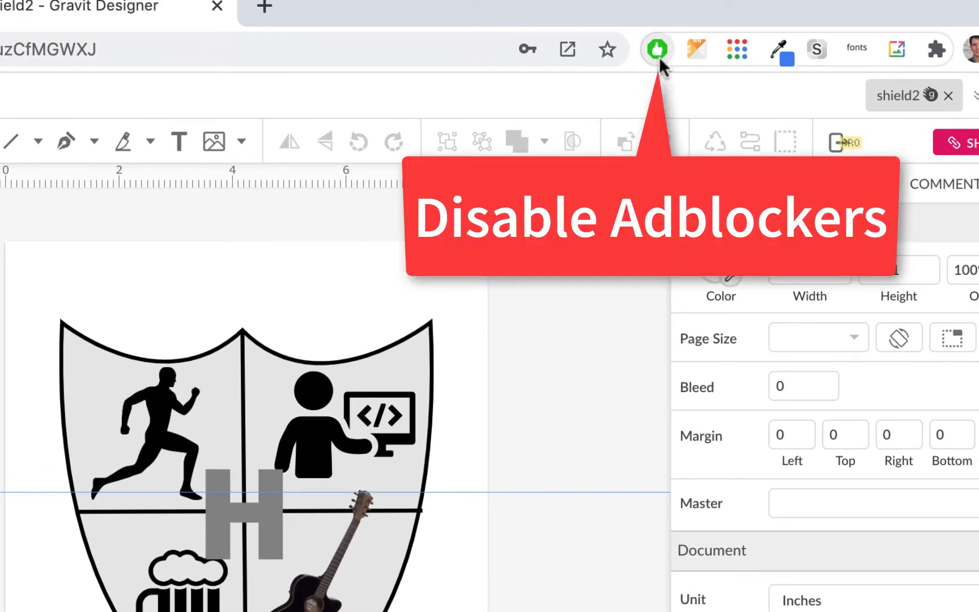
pyautogui.moveTo(657, 50)
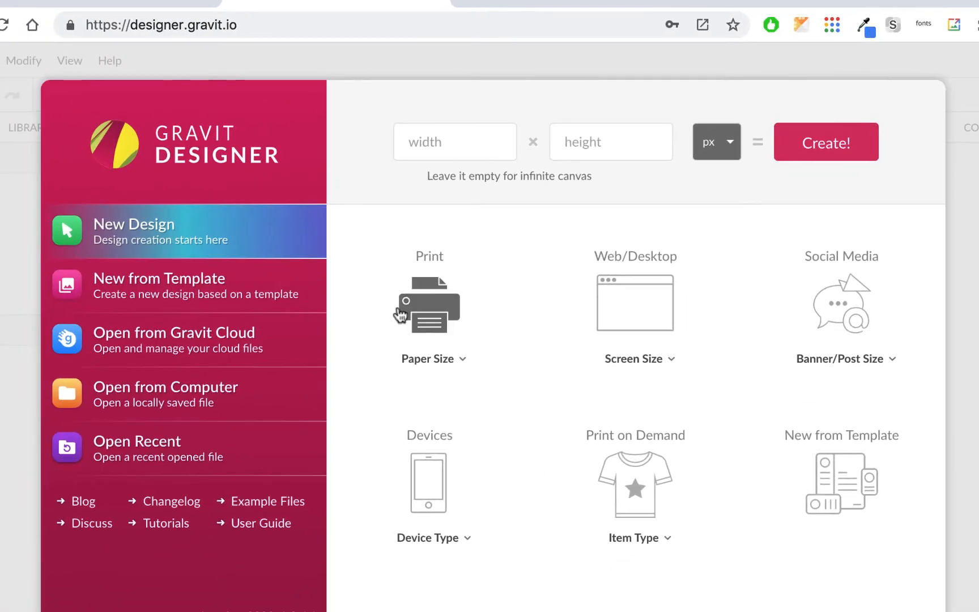
pyautogui.moveTo(513, 381)
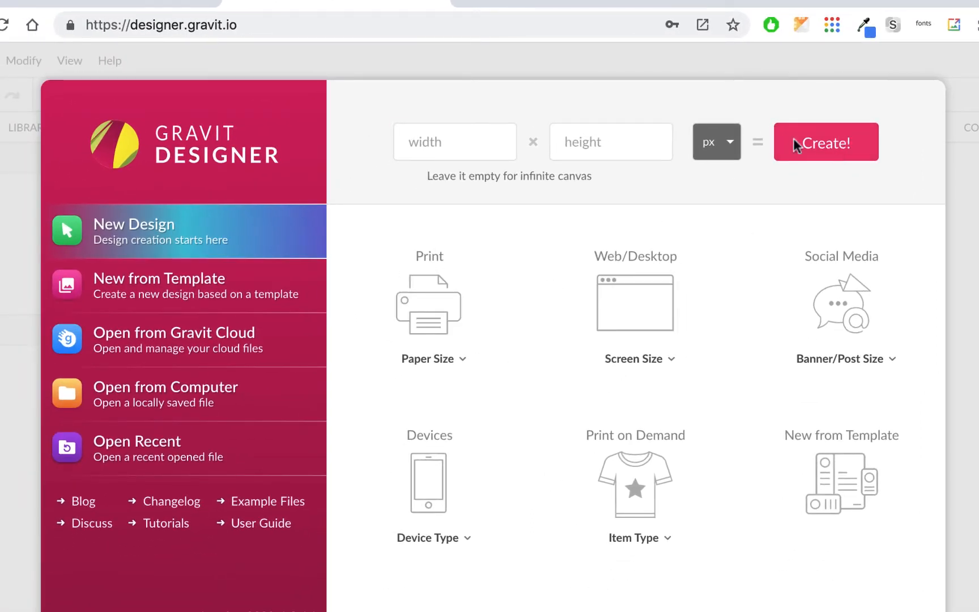
# - Create the new document on a US-Letter portrait (8.5x11 in) print page
pyautogui.click(429, 358)
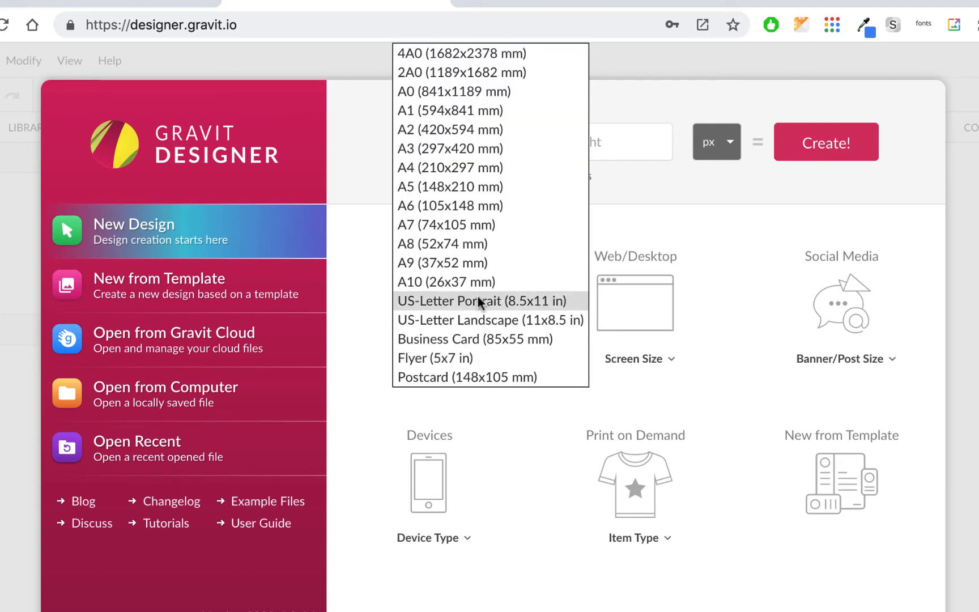
pyautogui.click(478, 302)
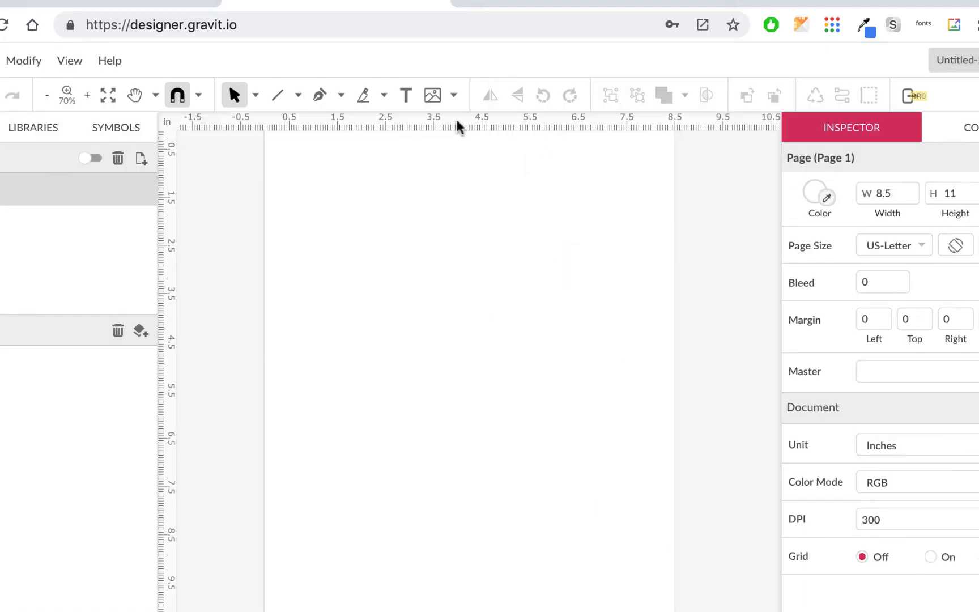
pyautogui.moveTo(171, 48)
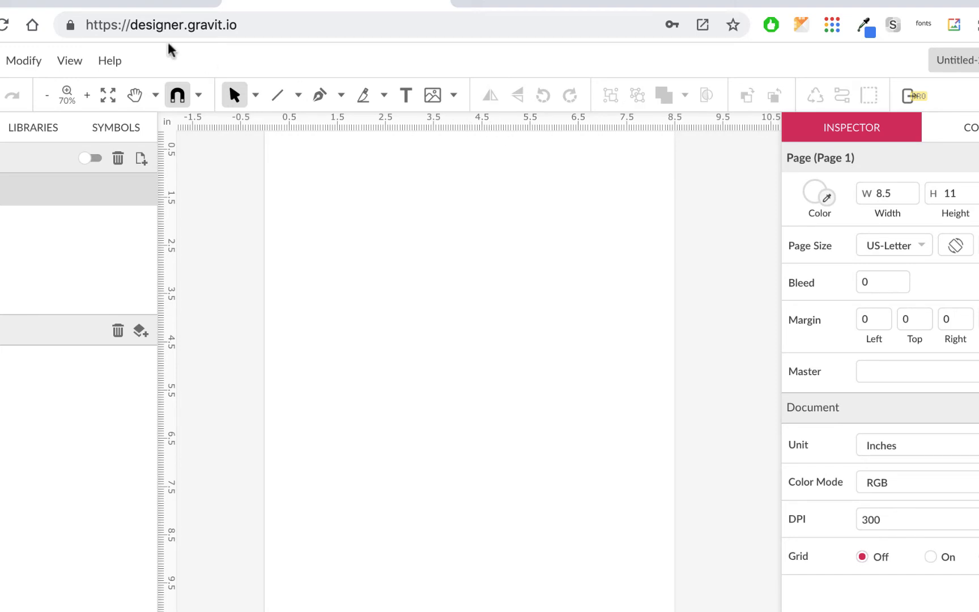
pyautogui.click(69, 61)
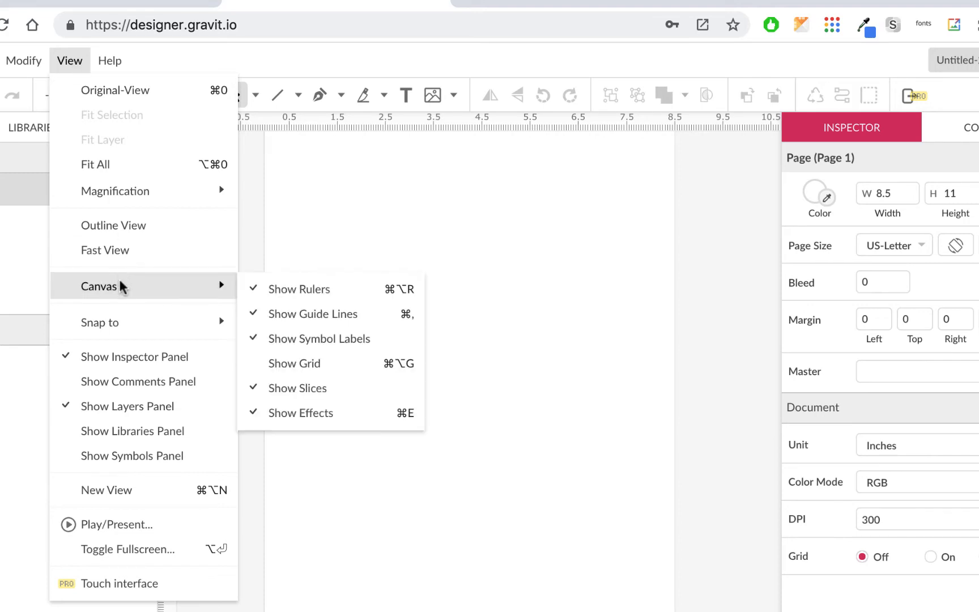
pyautogui.moveTo(327, 301)
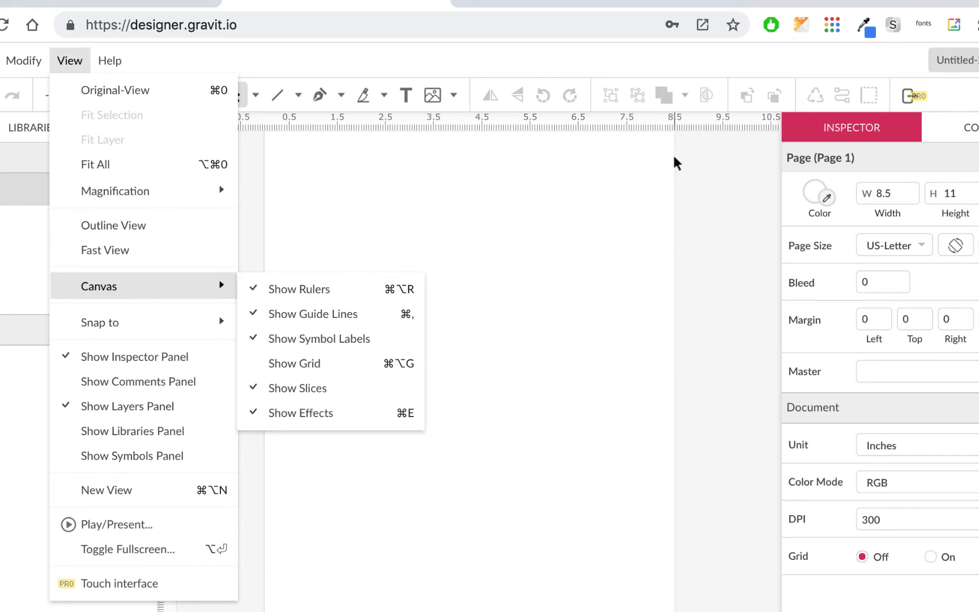
pyautogui.moveTo(639, 335)
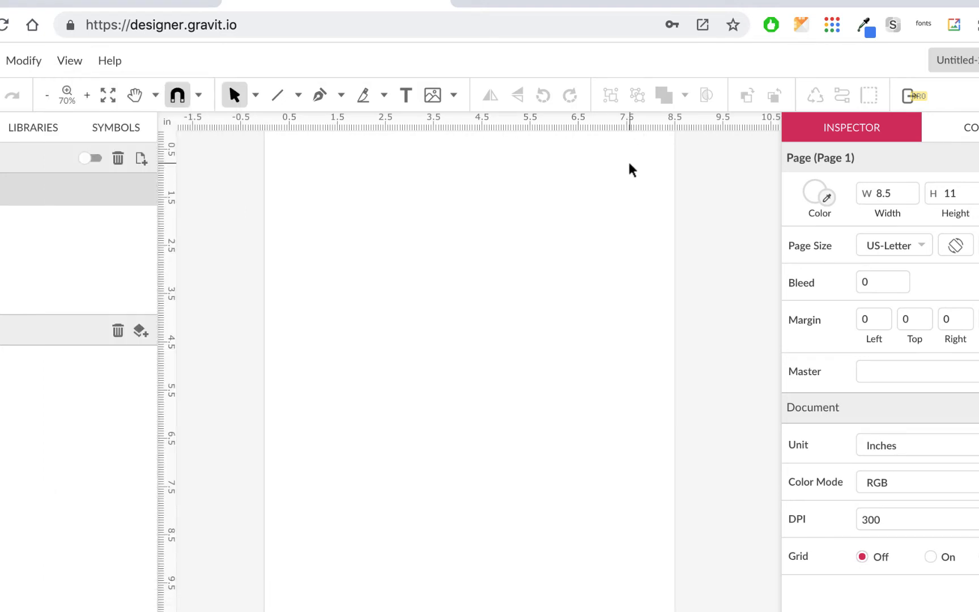
pyautogui.moveTo(393, 122)
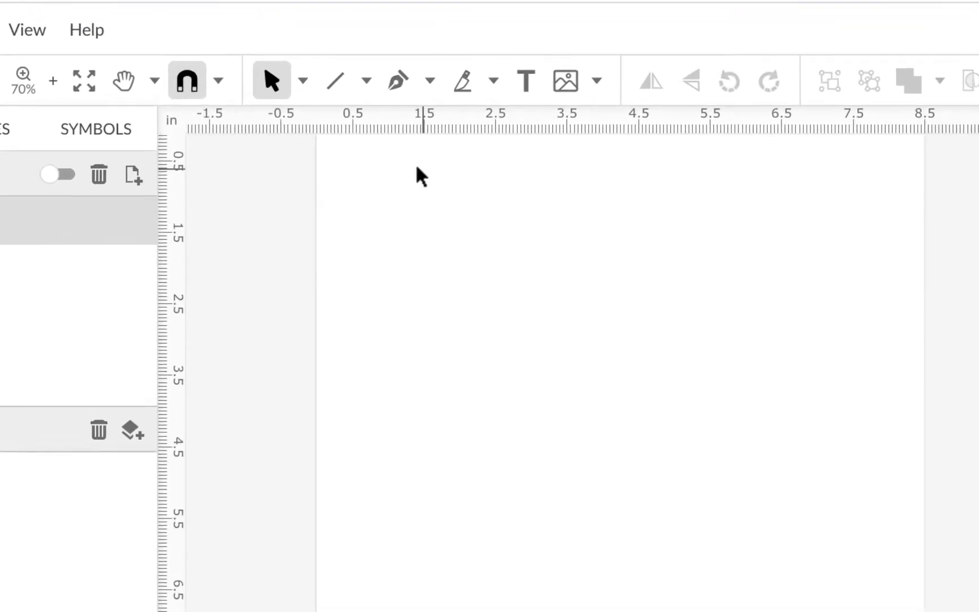
# - Draw a tall ellipse with the Ellipse tool covering most of the page
pyautogui.click(367, 81)
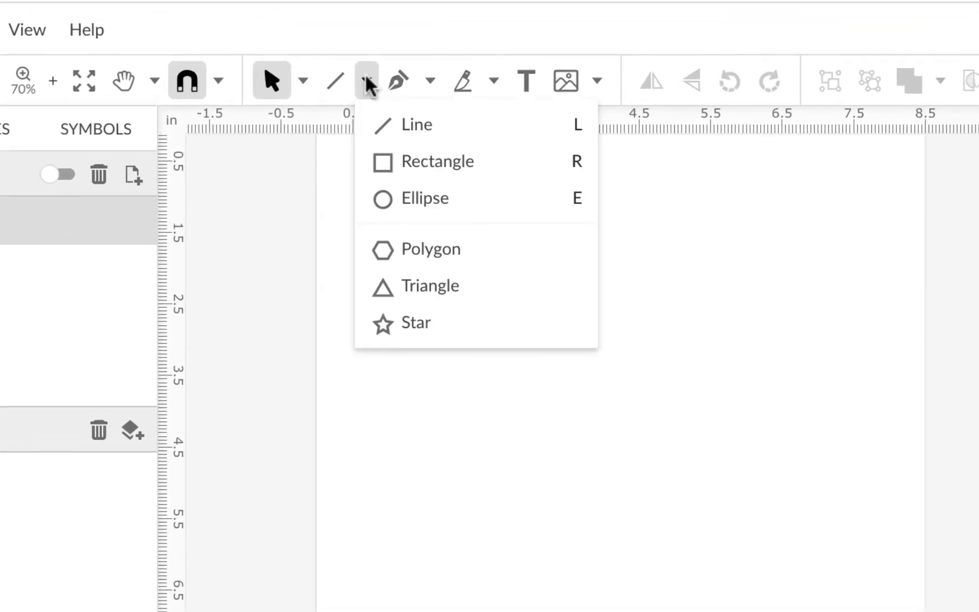
pyautogui.click(383, 163)
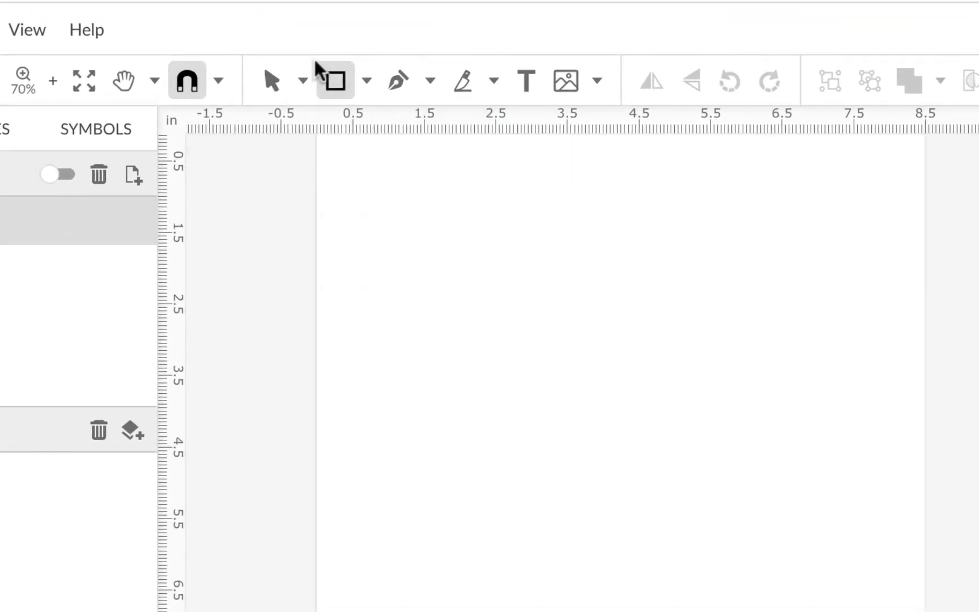
pyautogui.click(362, 81)
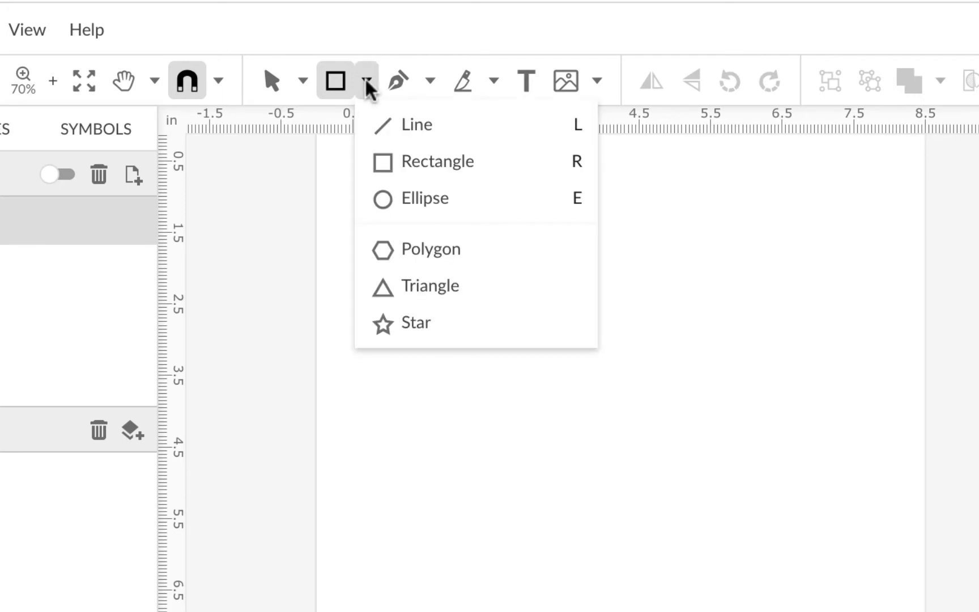
pyautogui.click(384, 198)
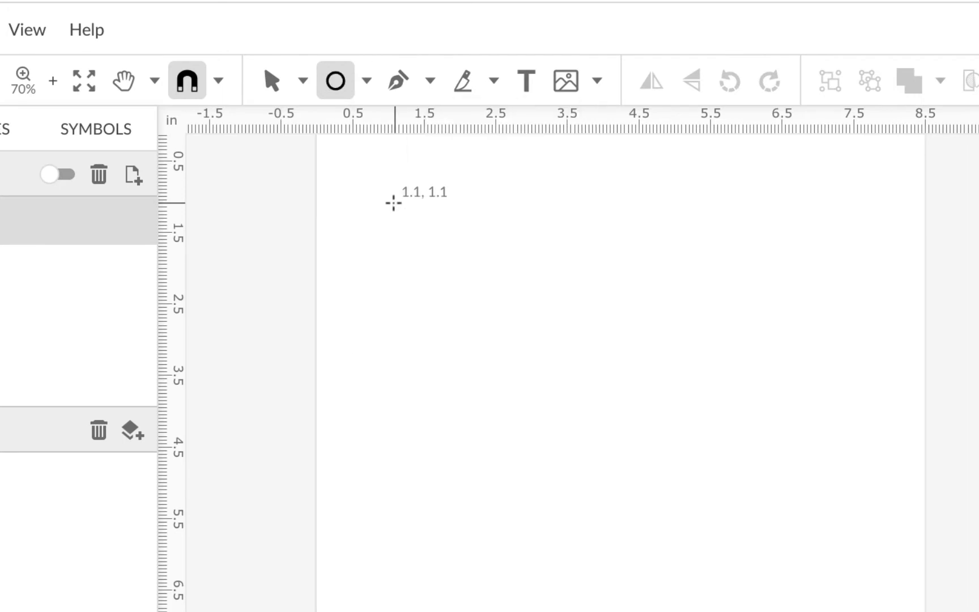
pyautogui.moveTo(393, 203); pyautogui.dragTo(605, 579)
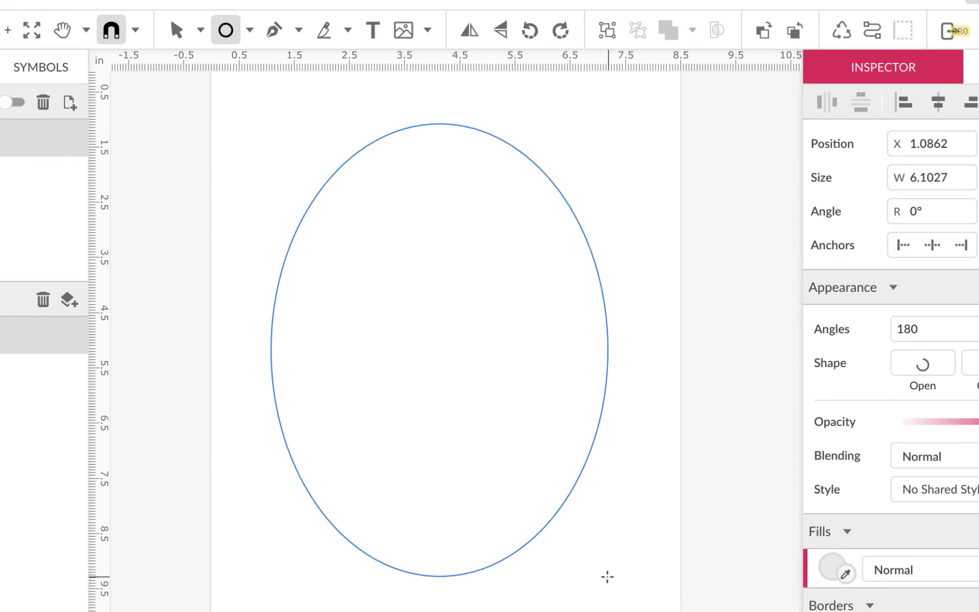
# - Select the new Ellipse in the Layers panel
pyautogui.click(178, 30)
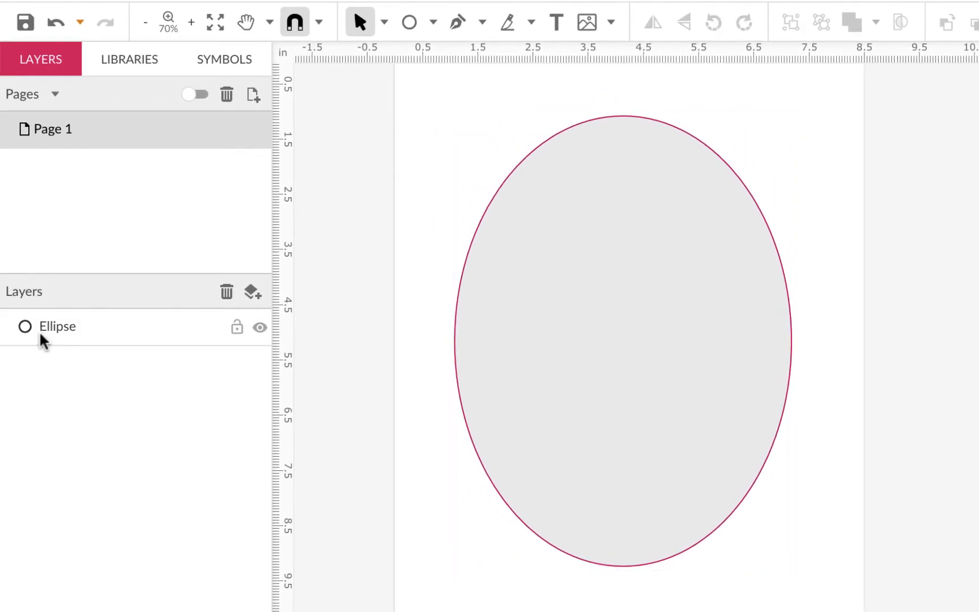
pyautogui.click(58, 327)
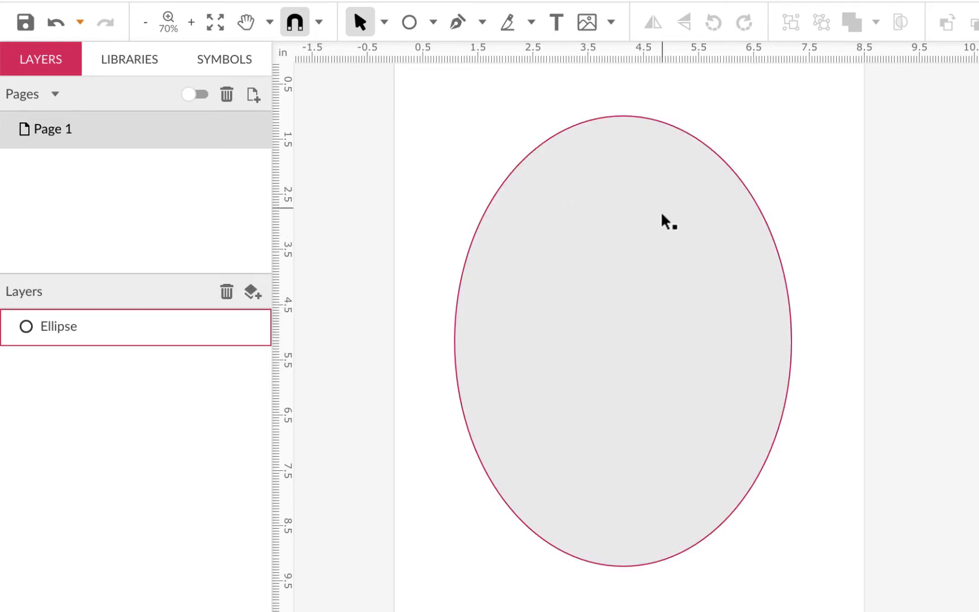
pyautogui.moveTo(669, 332)
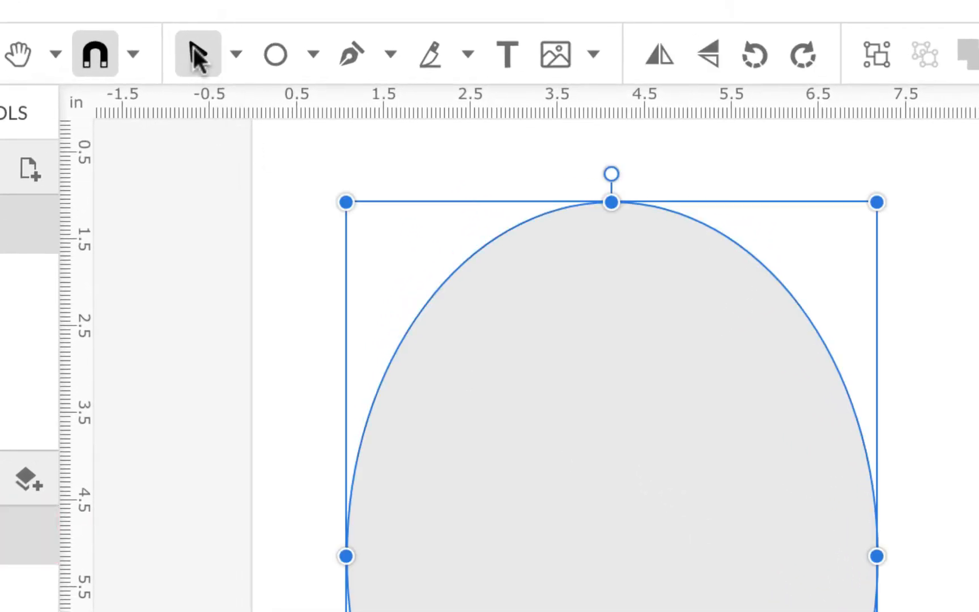
pyautogui.moveTo(197, 54)
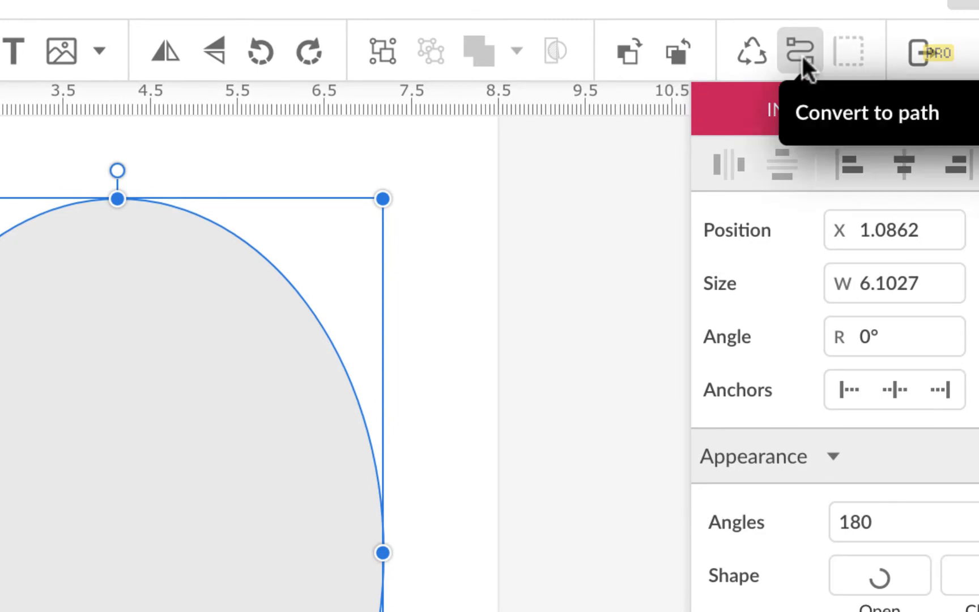
pyautogui.moveTo(811, 68)
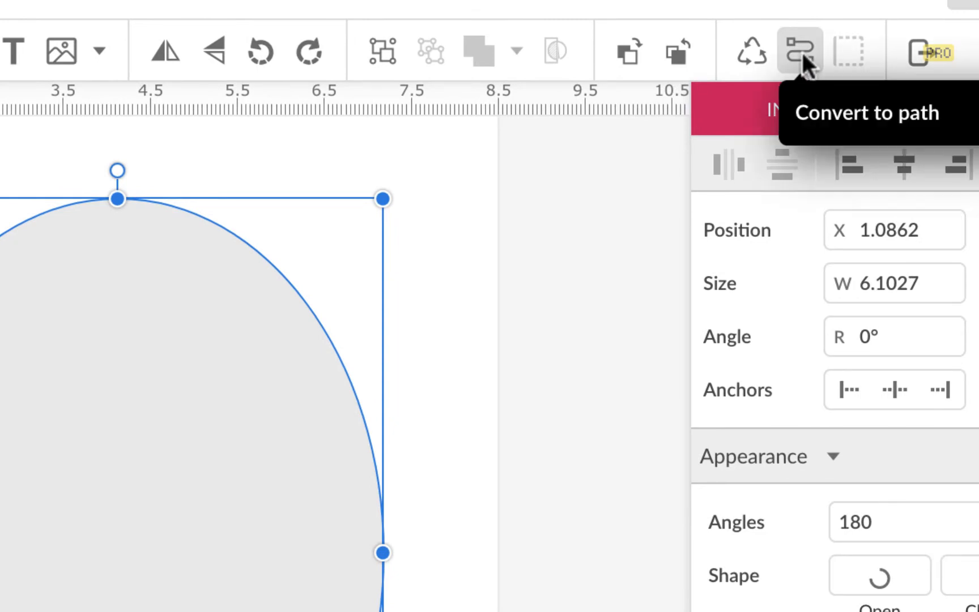
pyautogui.moveTo(117, 329)
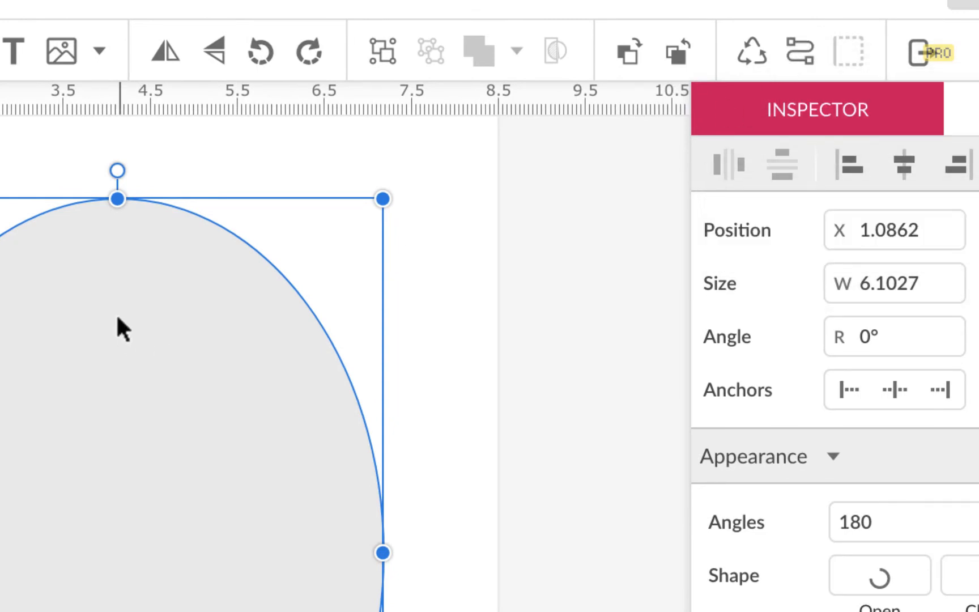
pyautogui.moveTo(140, 478)
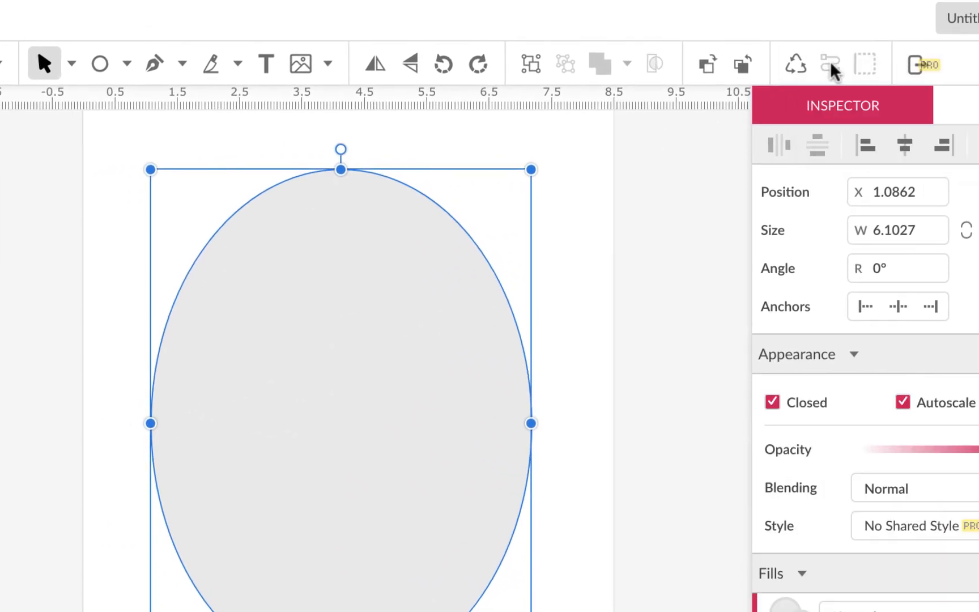
pyautogui.moveTo(157, 146)
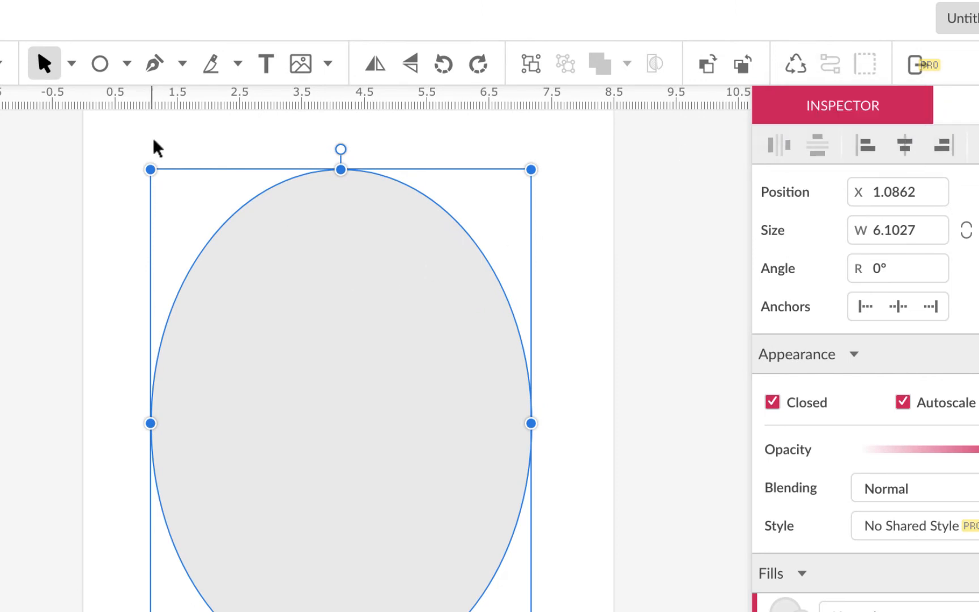
# - In path edit mode, set the bottom anchor's Joint to Straight for a pointed base
pyautogui.click(70, 63)
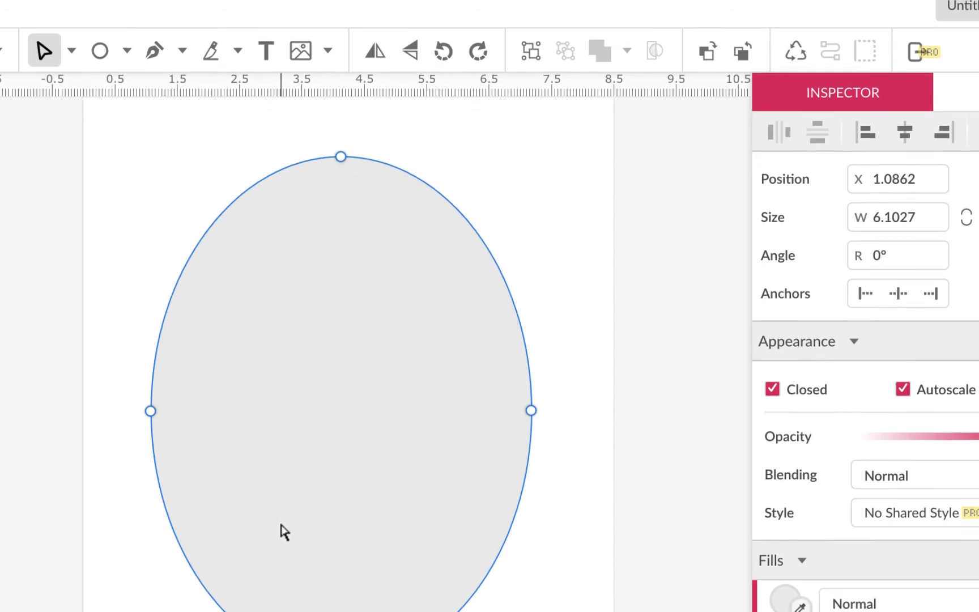
pyautogui.scroll(-3)
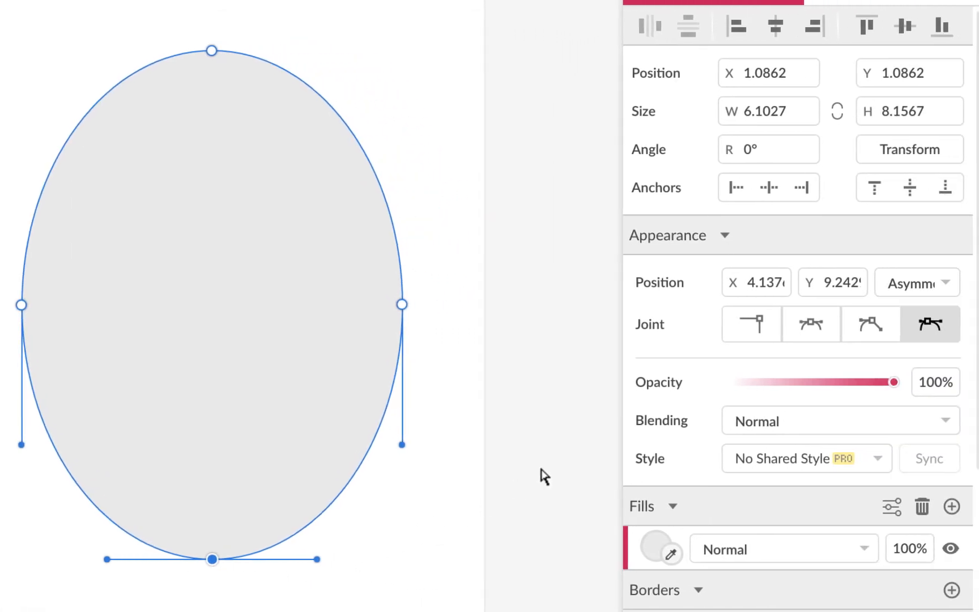
pyautogui.moveTo(699, 334)
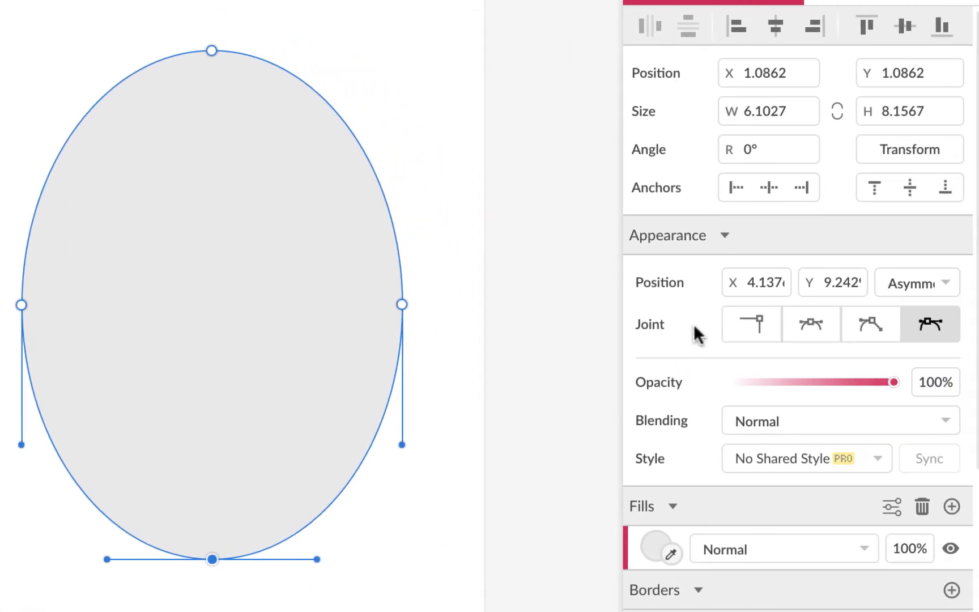
pyautogui.moveTo(758, 324)
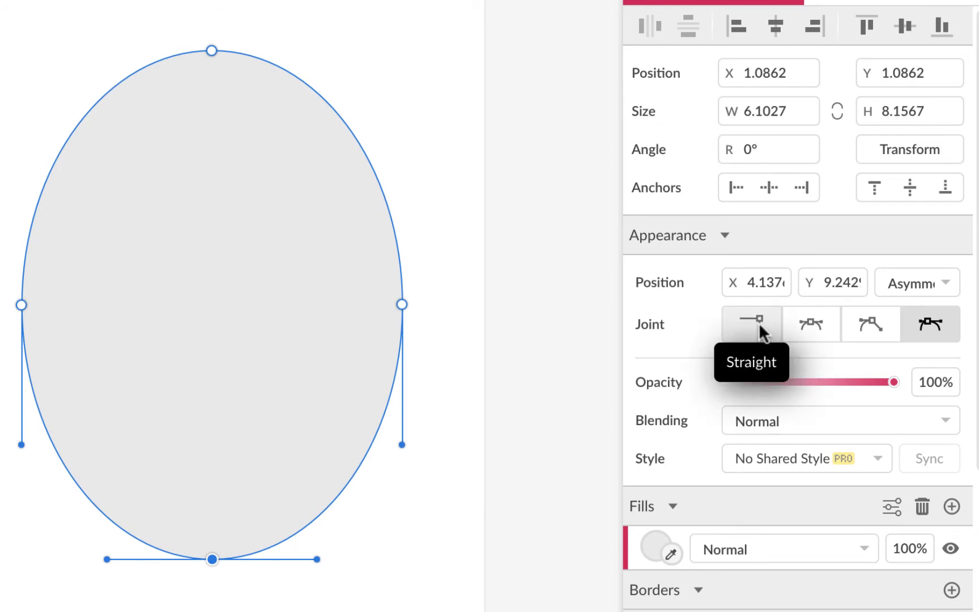
pyautogui.moveTo(240, 562)
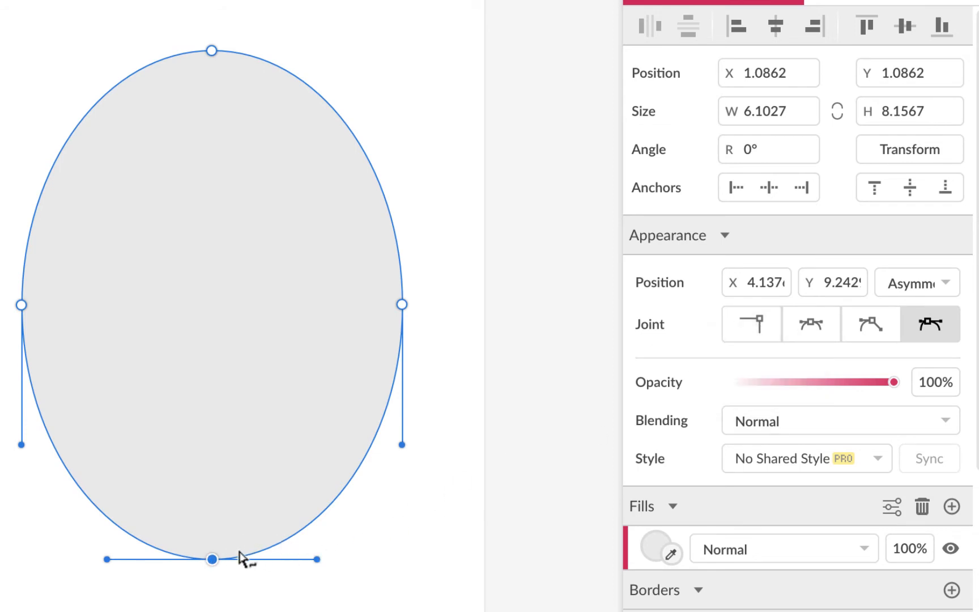
pyautogui.moveTo(751, 324)
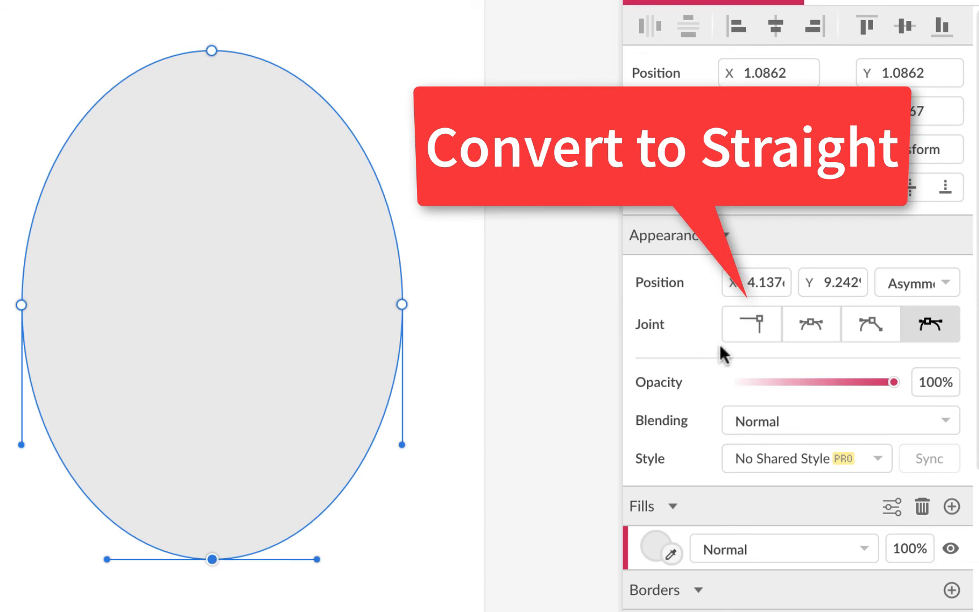
pyautogui.click(751, 324)
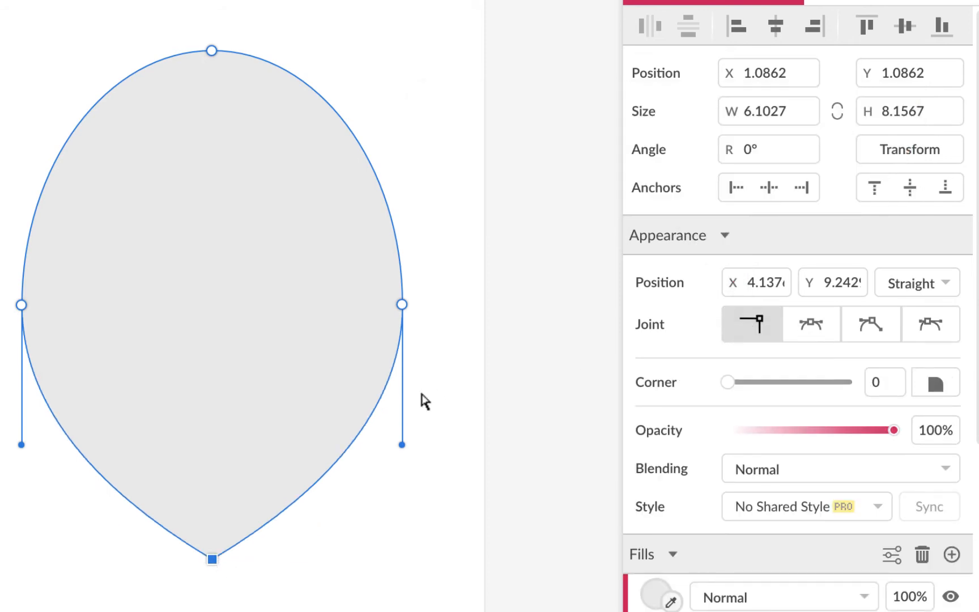
pyautogui.moveTo(406, 315)
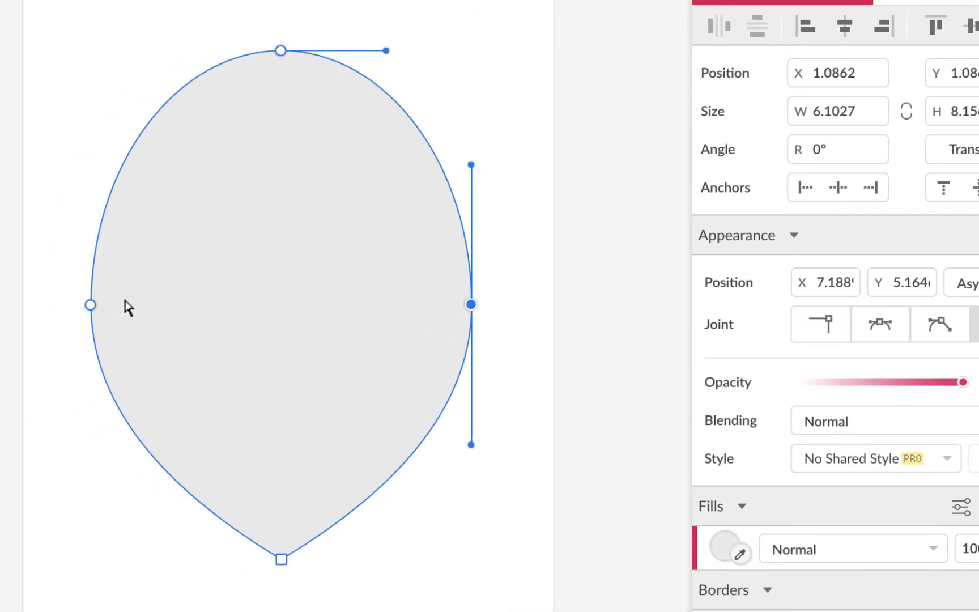
# - Select both side anchors and raise them higher up the shape
pyautogui.click(90, 306)
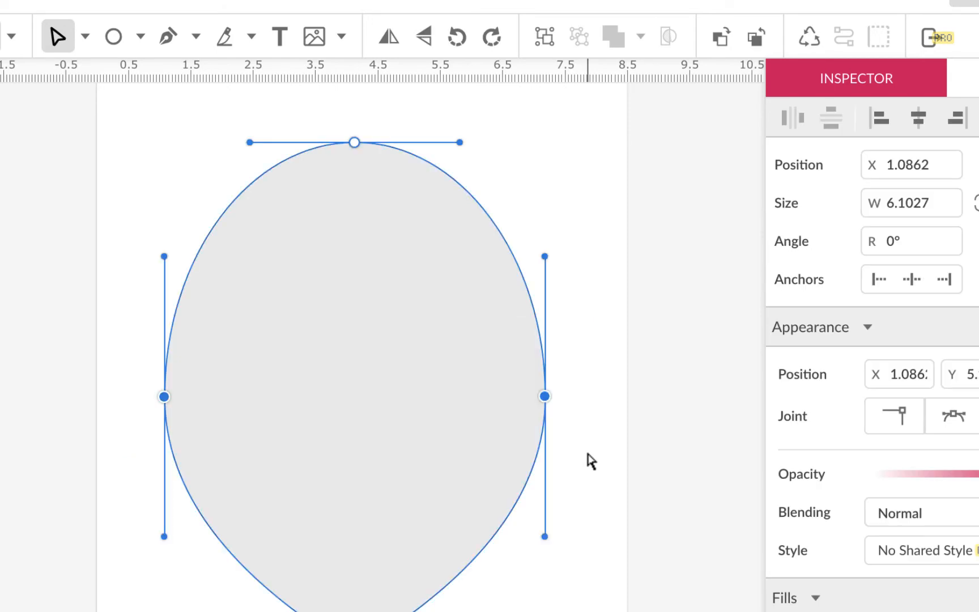
pyautogui.moveTo(544, 396)
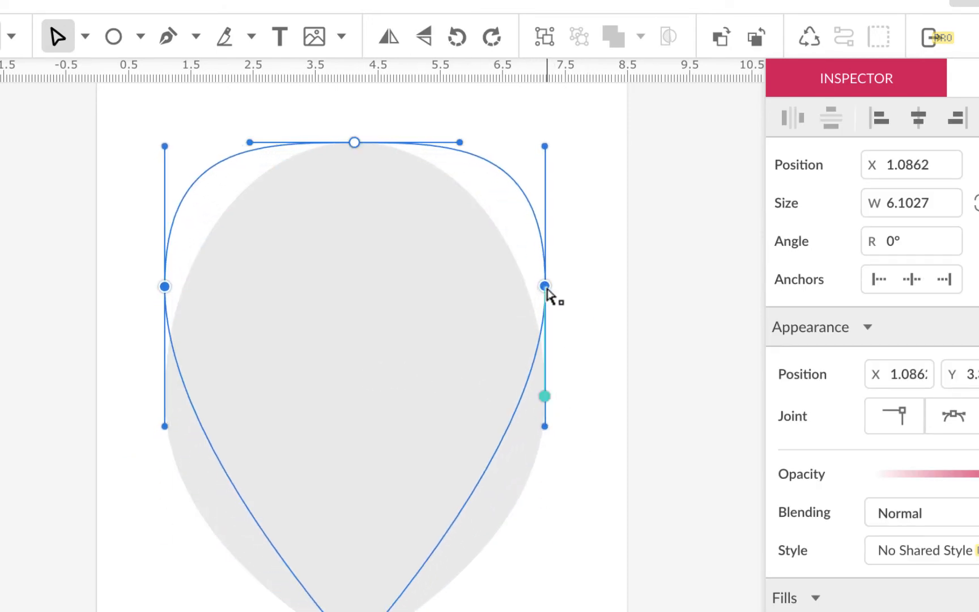
pyautogui.moveTo(544, 287); pyautogui.dragTo(544, 312)
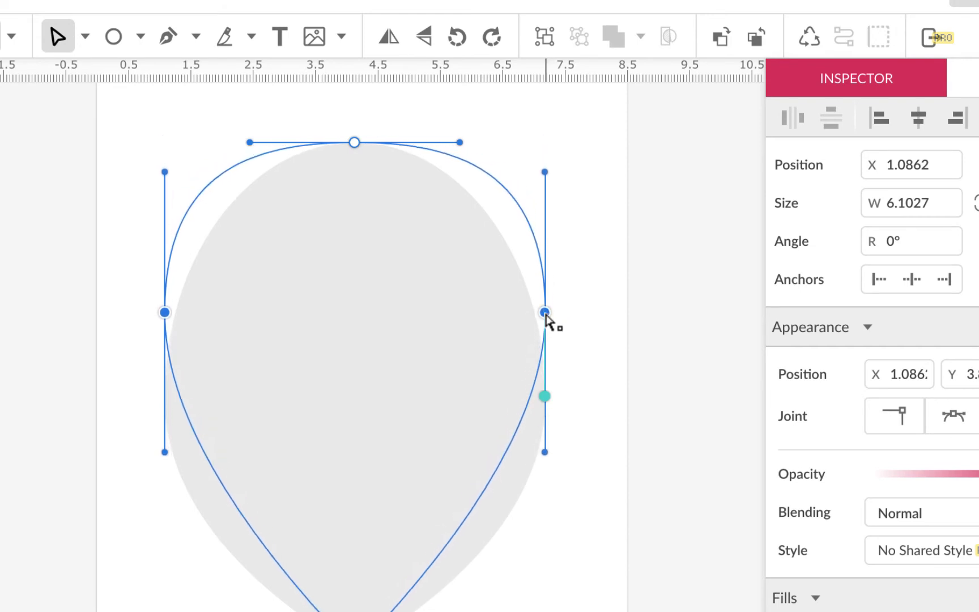
pyautogui.moveTo(545, 311); pyautogui.dragTo(539, 296)
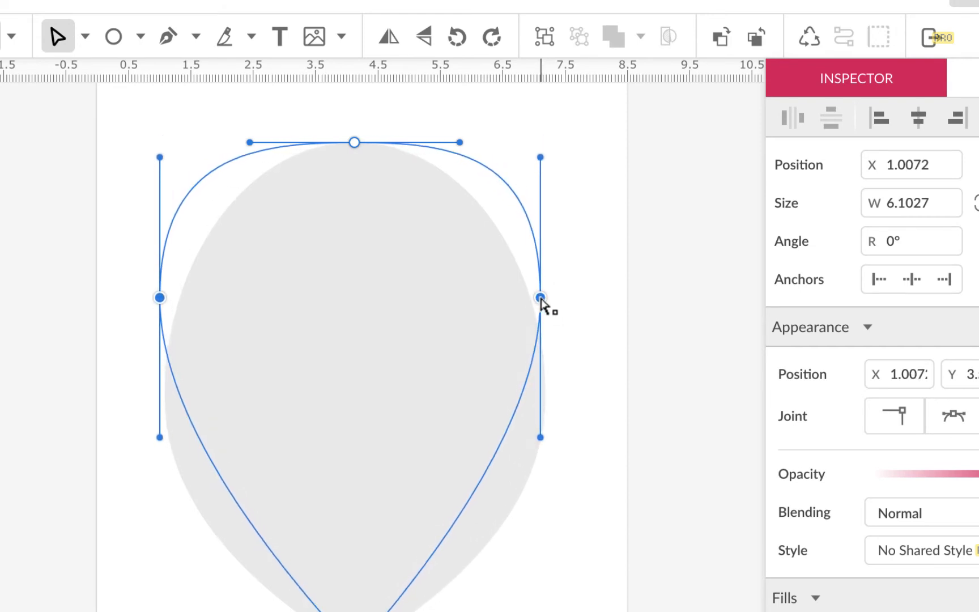
pyautogui.moveTo(539, 297); pyautogui.dragTo(543, 289)
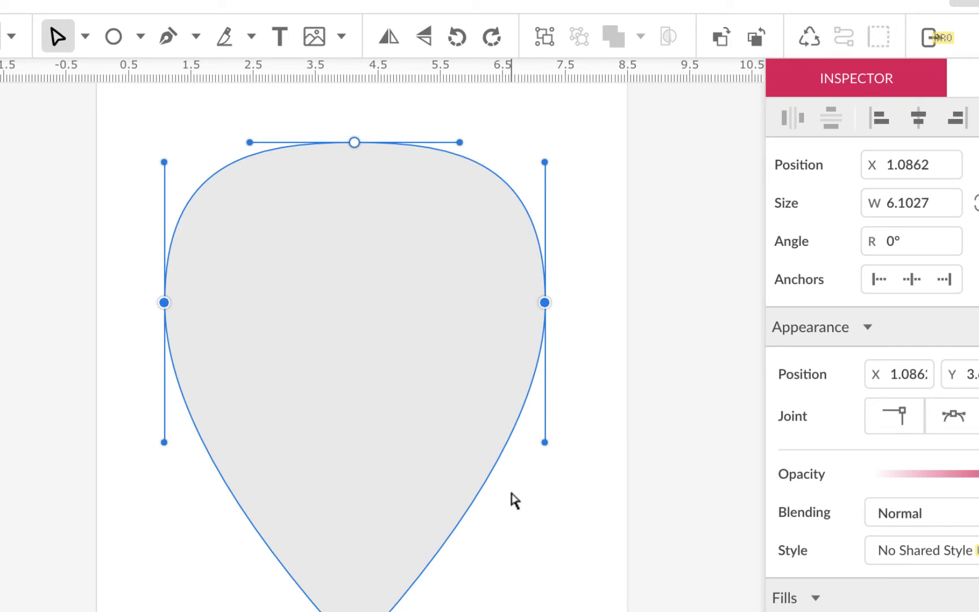
pyautogui.moveTo(354, 156)
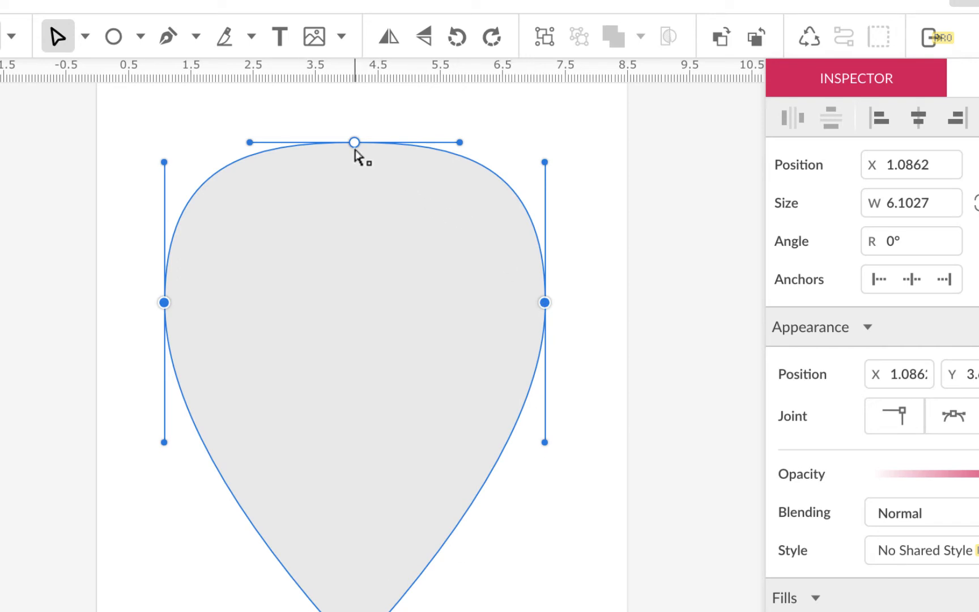
# - Pull the top anchor down toward the middle to form a dip
pyautogui.moveTo(354, 141); pyautogui.dragTo(348, 206)
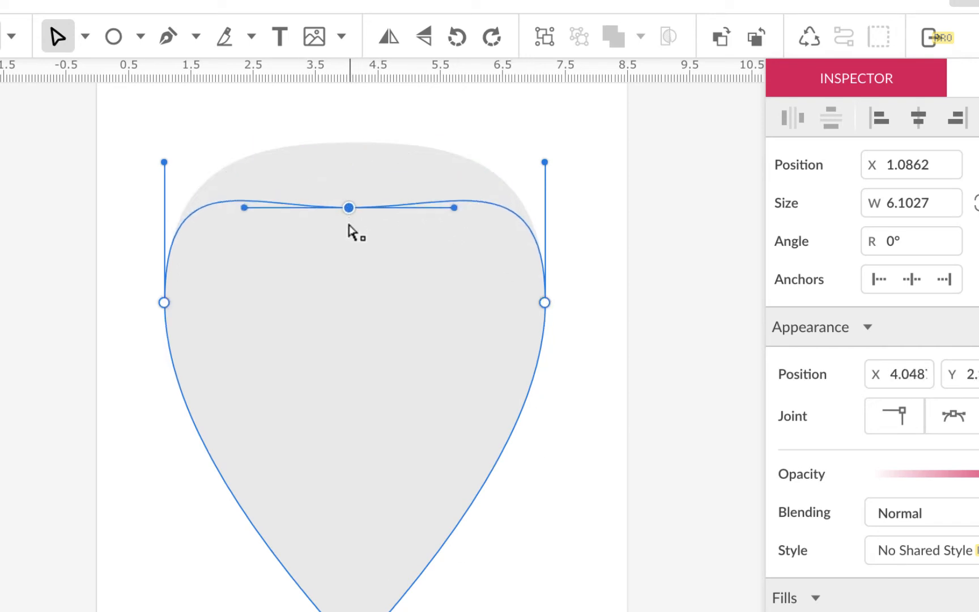
pyautogui.moveTo(347, 207); pyautogui.dragTo(355, 302)
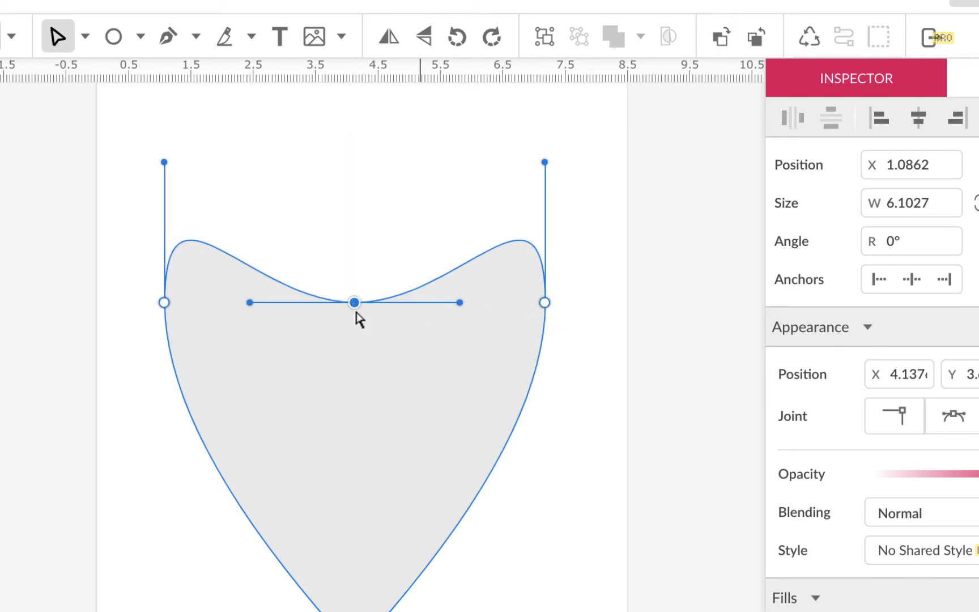
pyautogui.moveTo(558, 285)
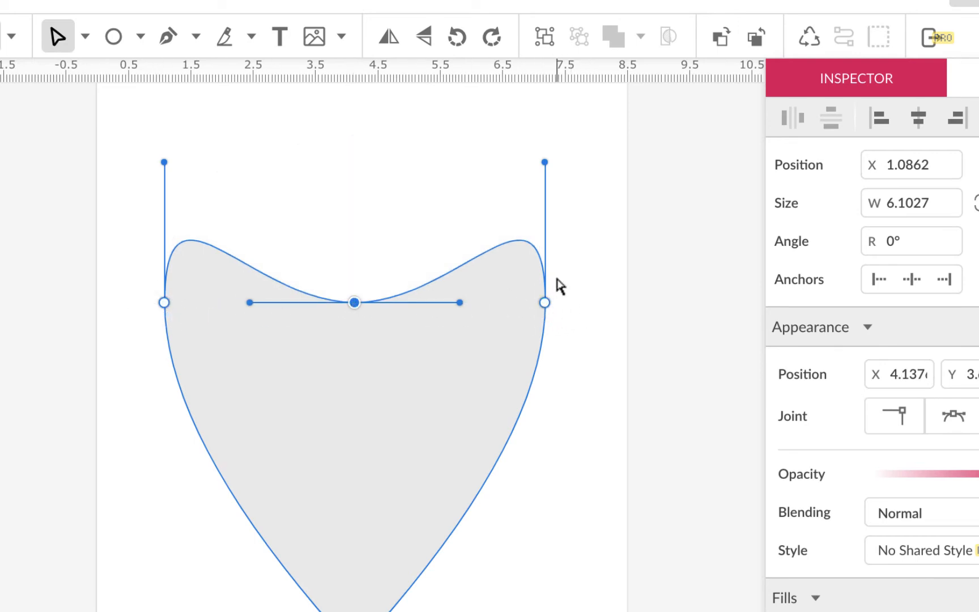
pyautogui.moveTo(608, 324)
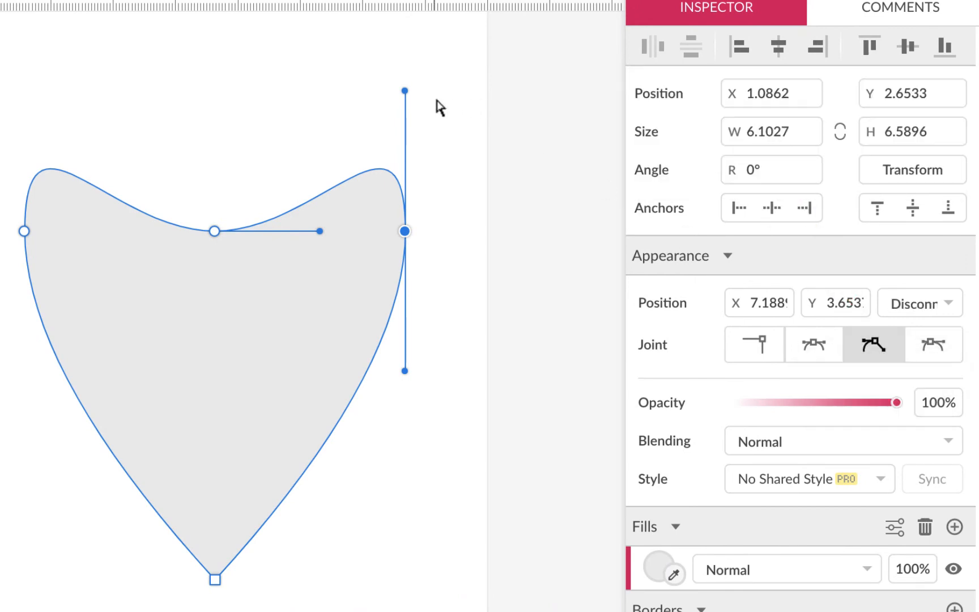
# - Drag the upper-right anchor's handle down to square that corner
pyautogui.moveTo(404, 86); pyautogui.dragTo(404, 154)
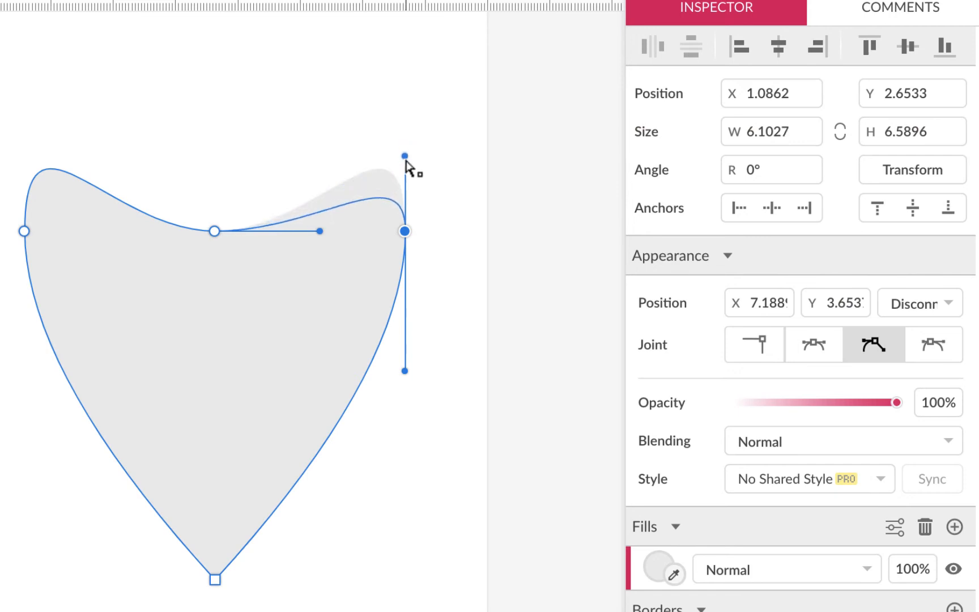
pyautogui.moveTo(404, 154); pyautogui.dragTo(405, 231)
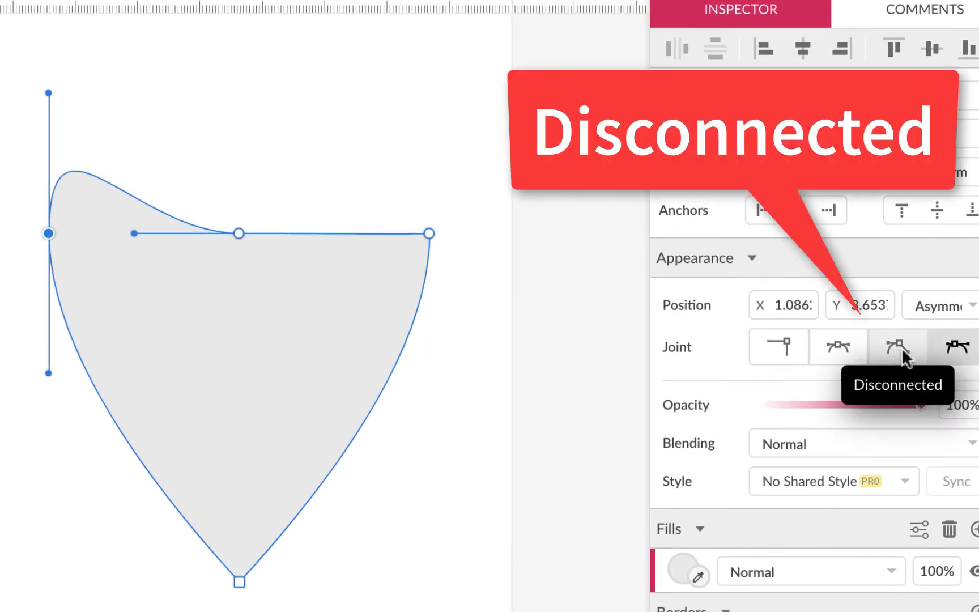
# - Set the left anchor's Joint to Disconnected and flatten its handle for a straight top edge
pyautogui.click(895, 348)
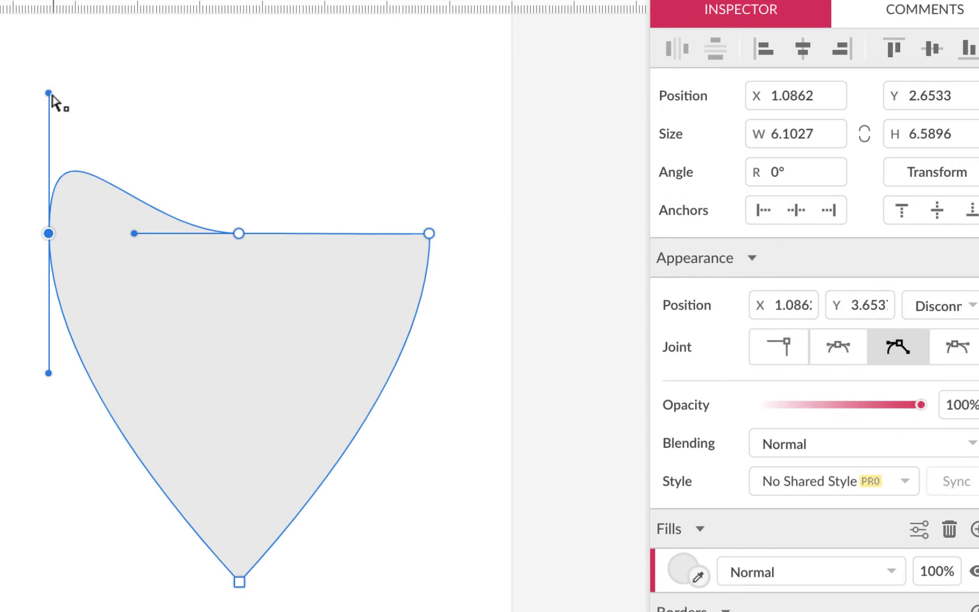
pyautogui.moveTo(49, 94); pyautogui.dragTo(70, 80)
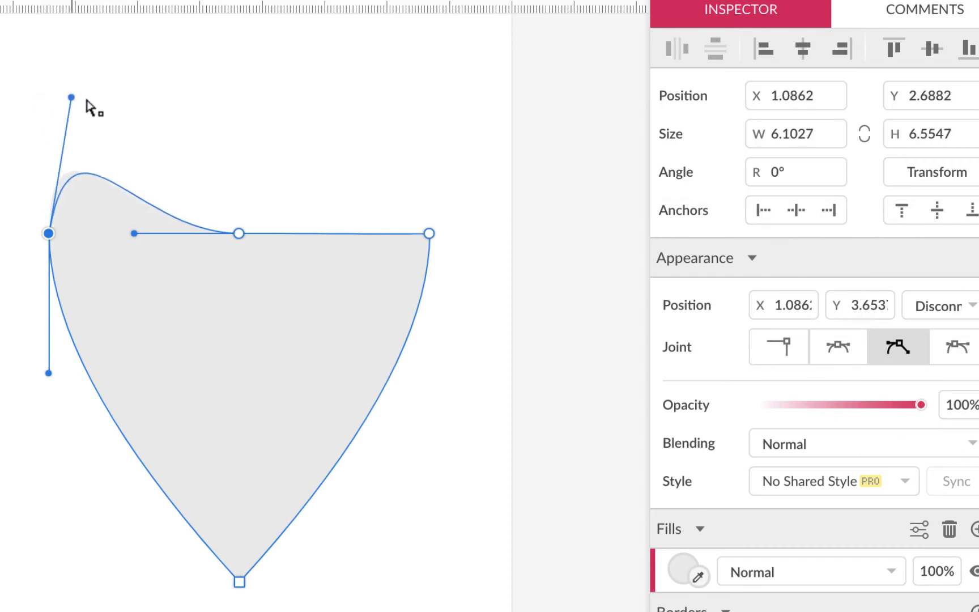
pyautogui.moveTo(71, 97); pyautogui.dragTo(39, 117)
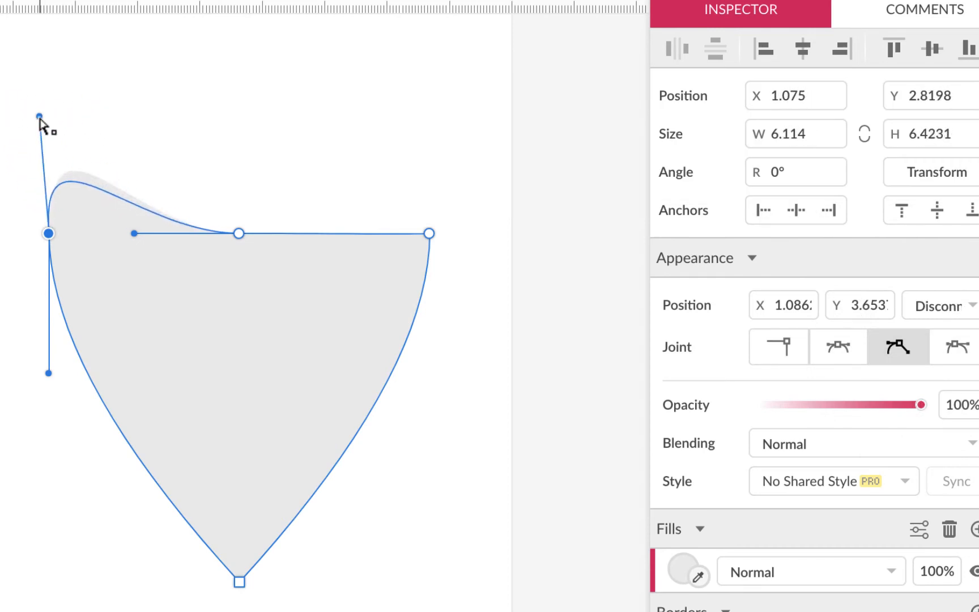
pyautogui.moveTo(39, 117); pyautogui.dragTo(49, 234)
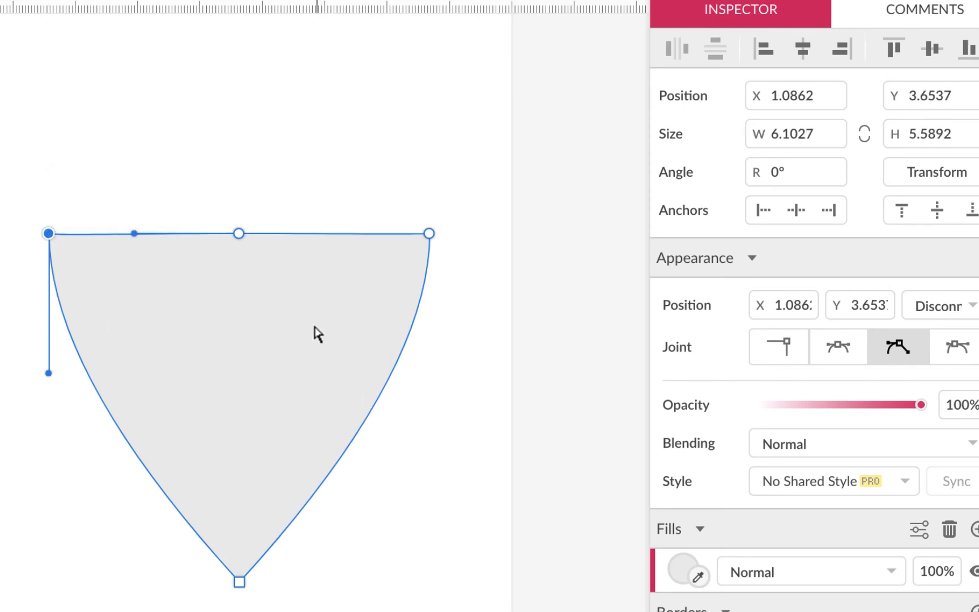
# - Select the top-middle node and reshape the top edge into curving arcs
pyautogui.click(239, 247)
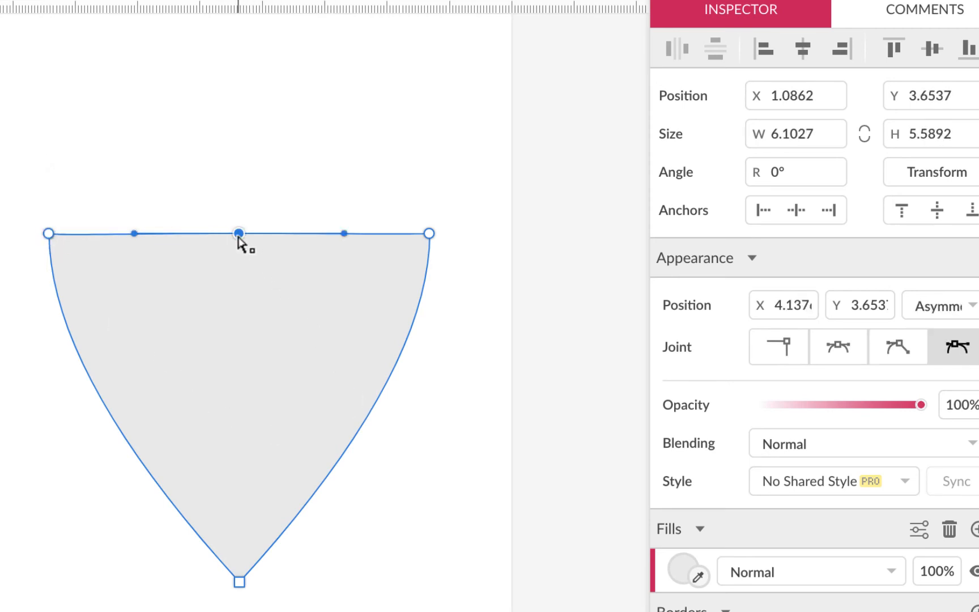
pyautogui.moveTo(363, 252)
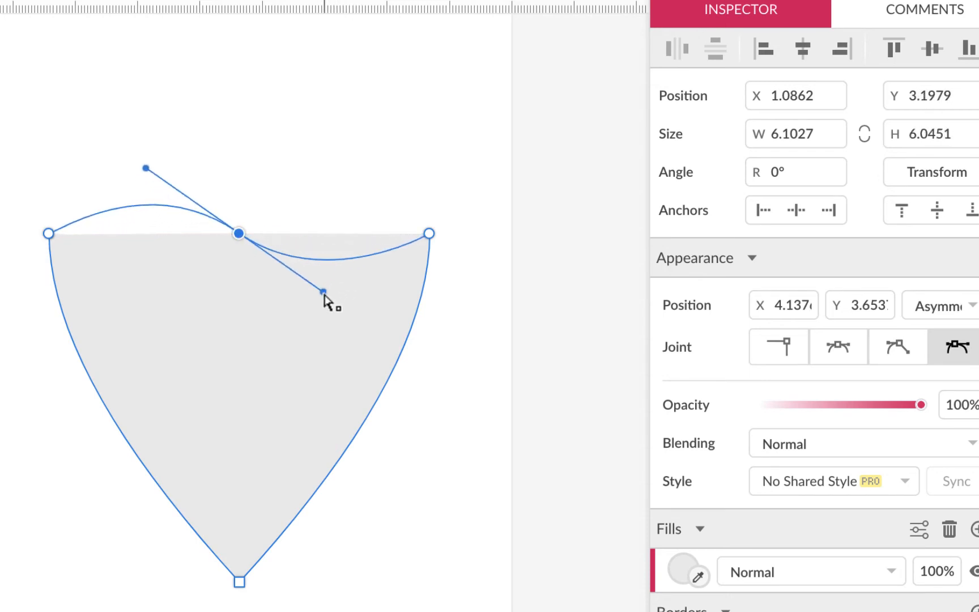
pyautogui.moveTo(323, 292); pyautogui.dragTo(322, 290)
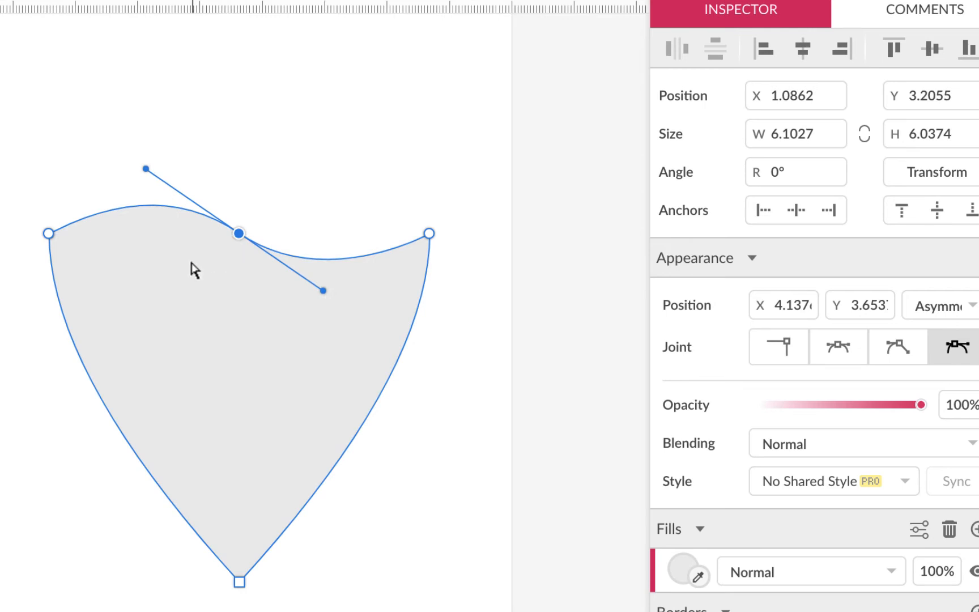
pyautogui.moveTo(458, 298)
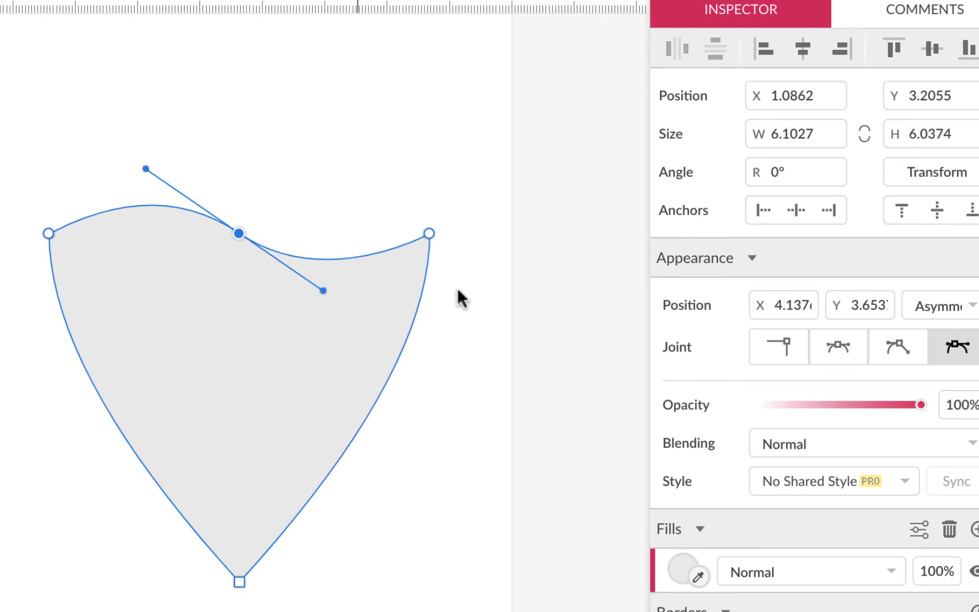
pyautogui.moveTo(955, 346)
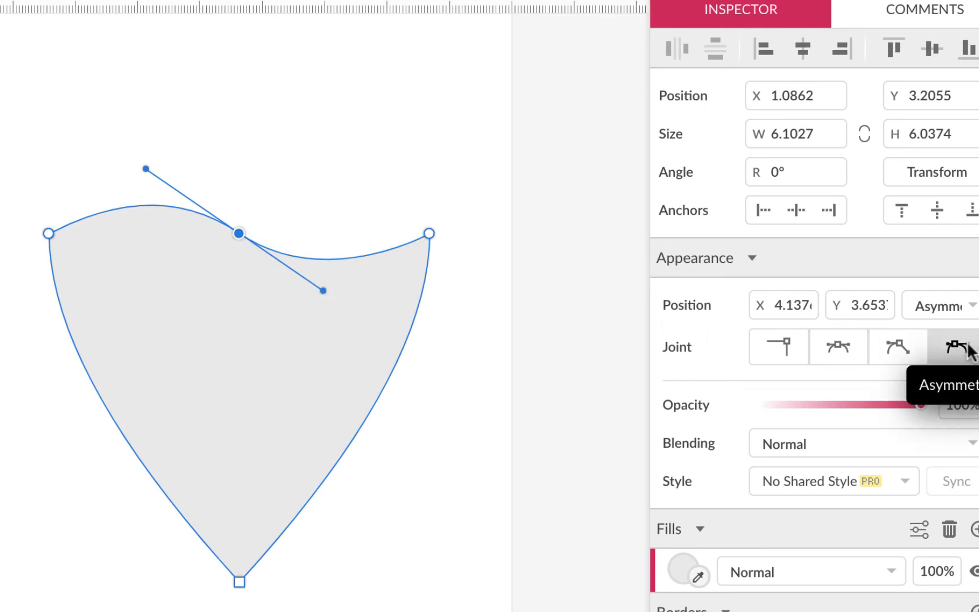
pyautogui.moveTo(905, 351)
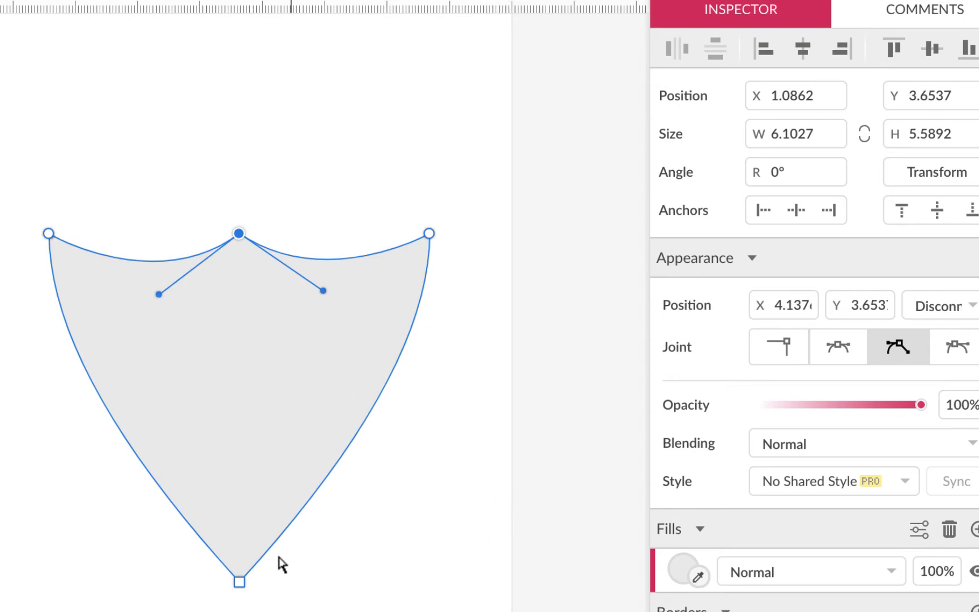
pyautogui.moveTo(392, 408)
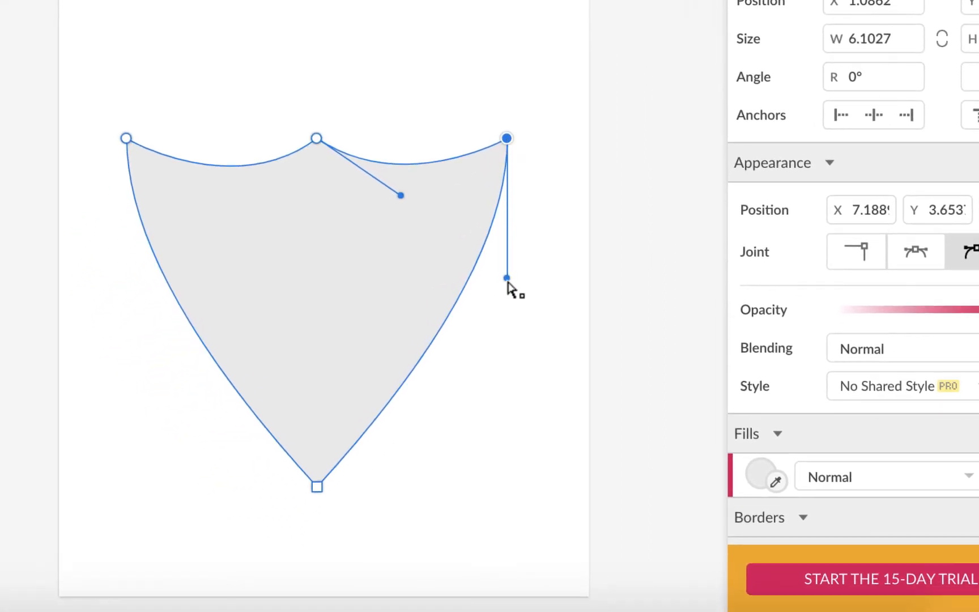
# - Drag the top-right node's handle down so the right side bulges outward
pyautogui.moveTo(506, 277); pyautogui.dragTo(507, 414)
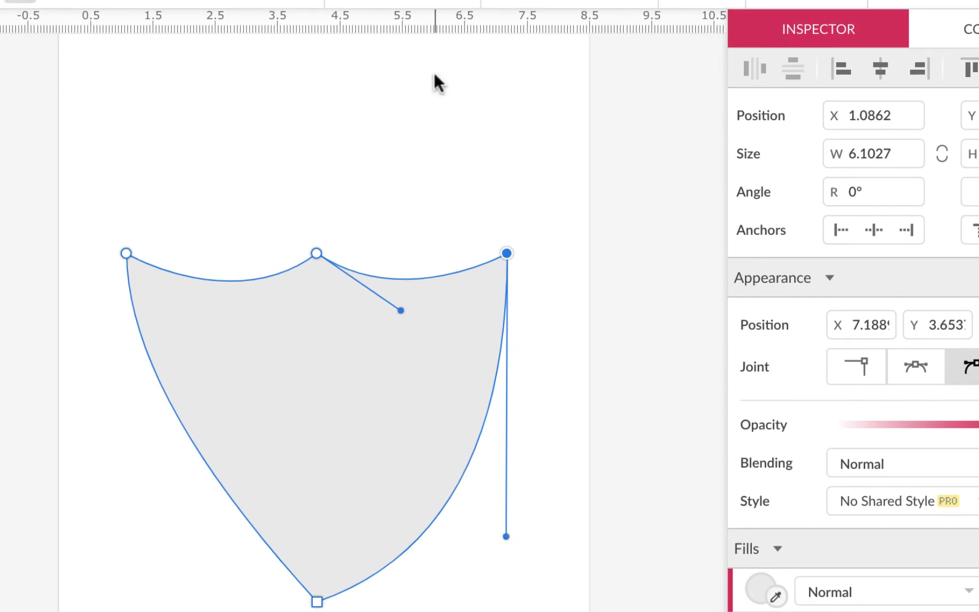
pyautogui.moveTo(449, 29)
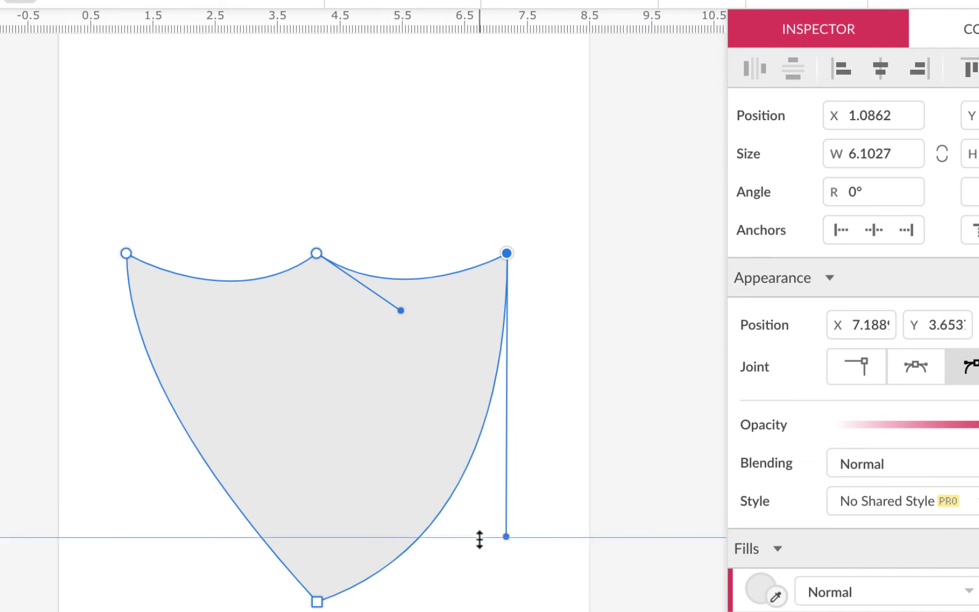
pyautogui.moveTo(535, 526)
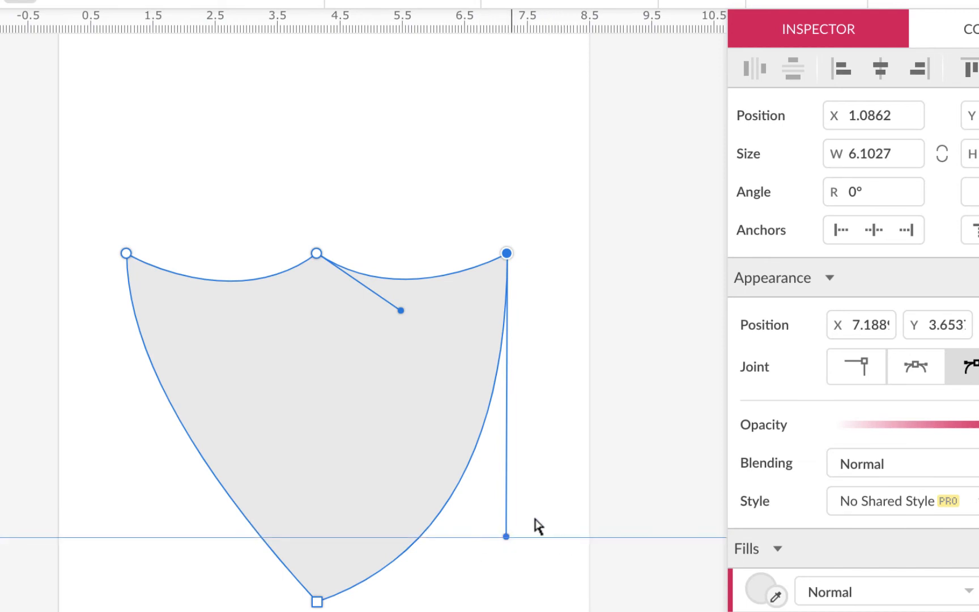
pyautogui.click(126, 252)
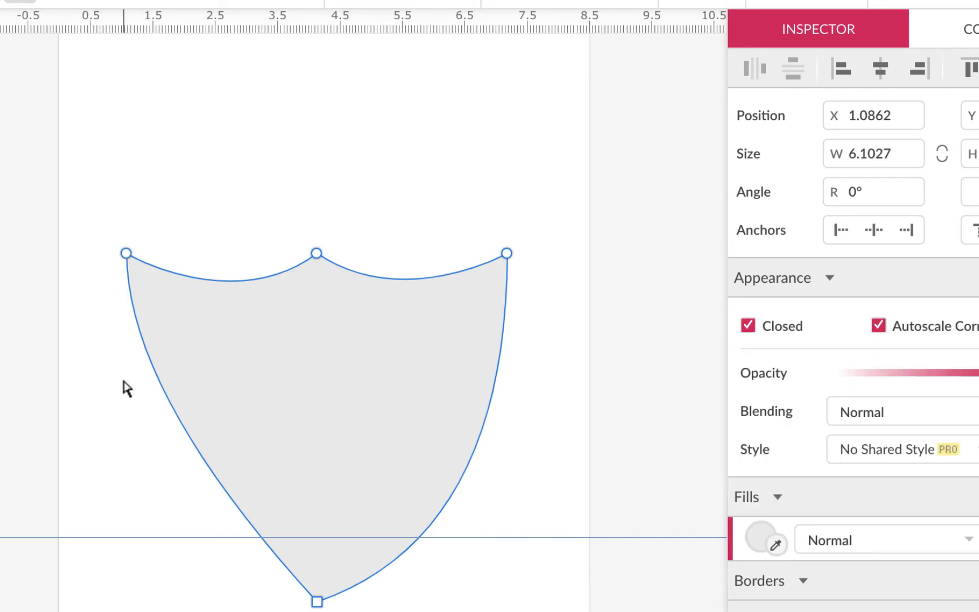
# - Drag the top-left node's handle down to match the left bulge to the right
pyautogui.click(127, 254)
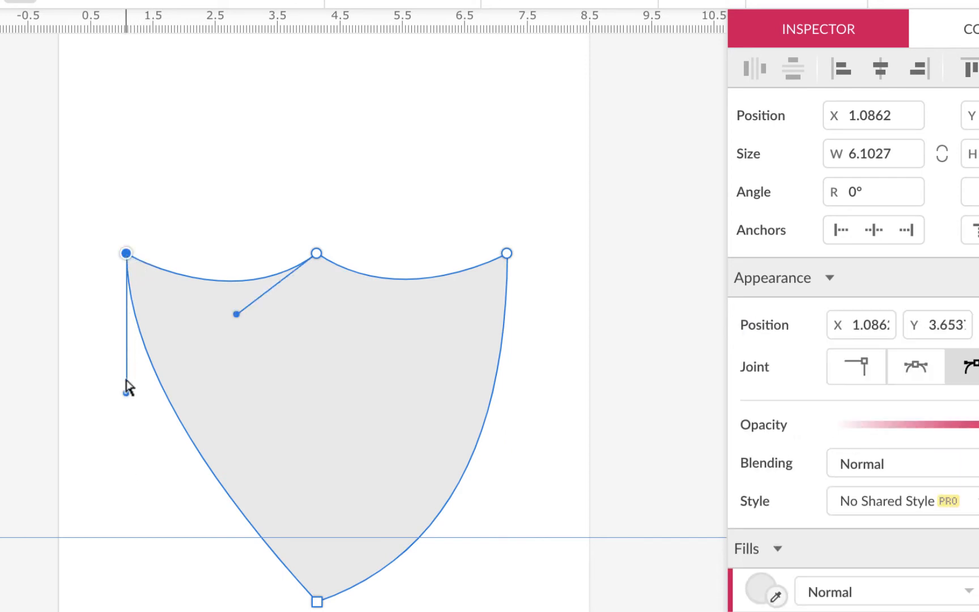
pyautogui.moveTo(127, 389); pyautogui.dragTo(130, 500)
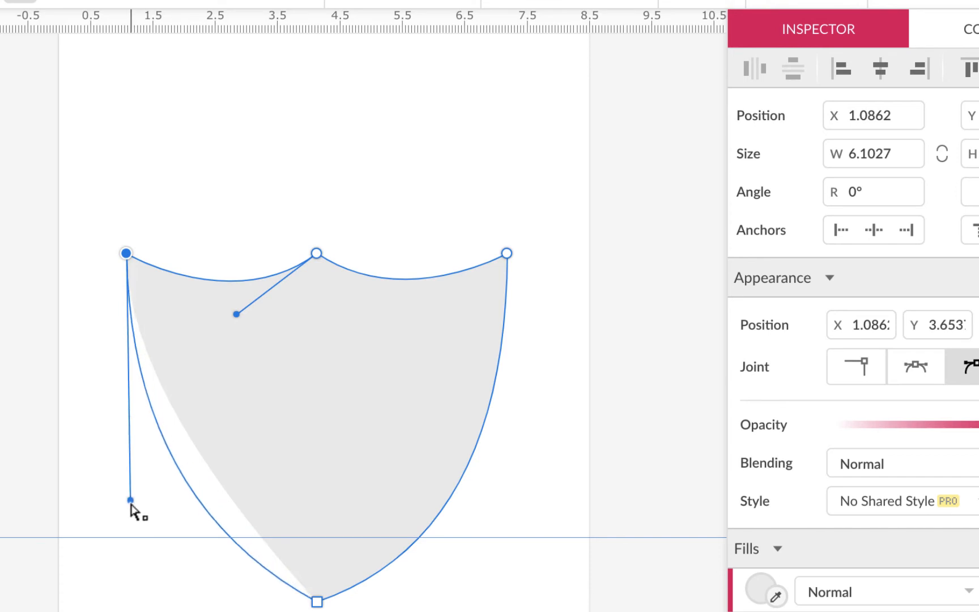
pyautogui.moveTo(130, 500); pyautogui.dragTo(130, 531)
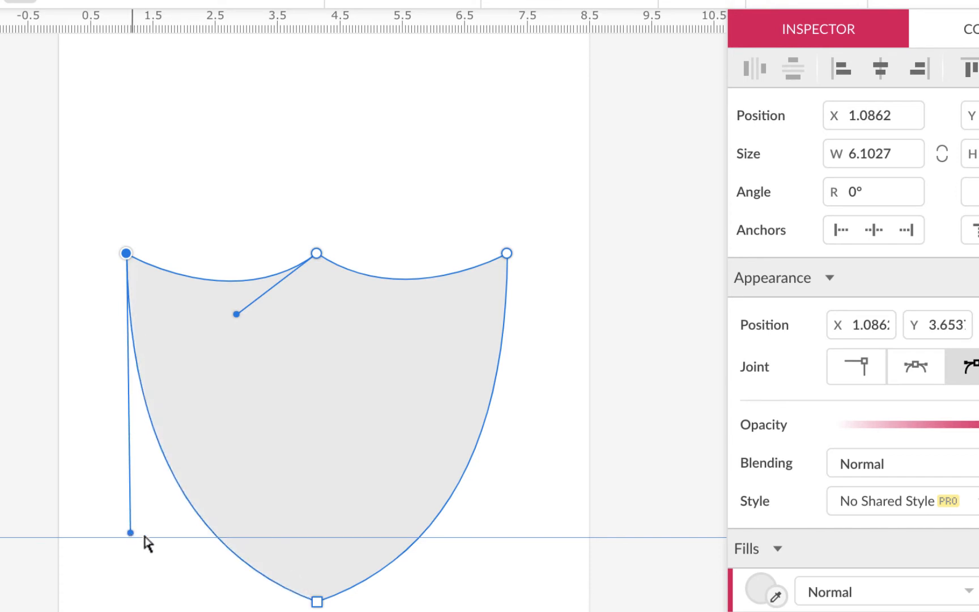
pyautogui.moveTo(461, 582)
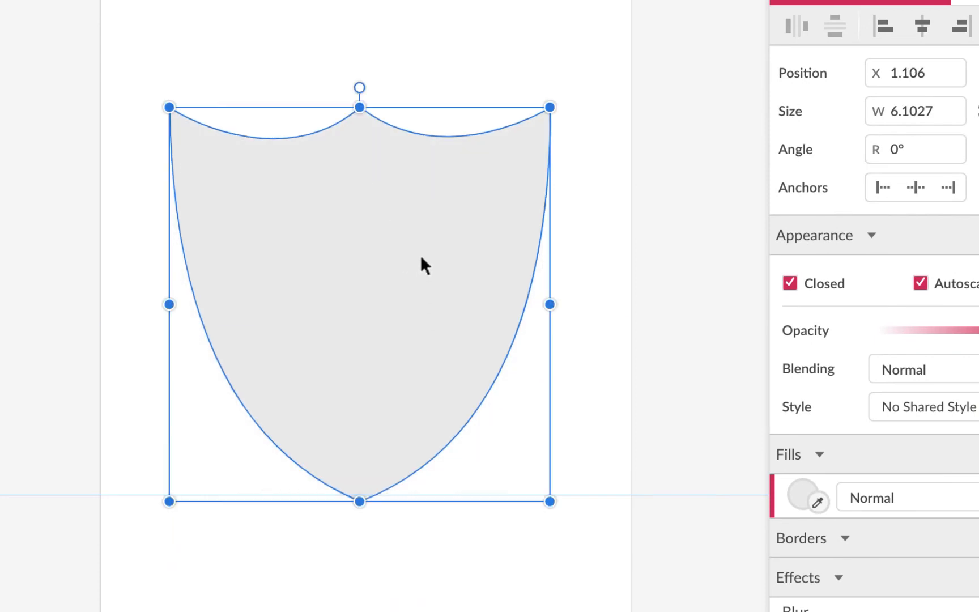
pyautogui.moveTo(628, 503)
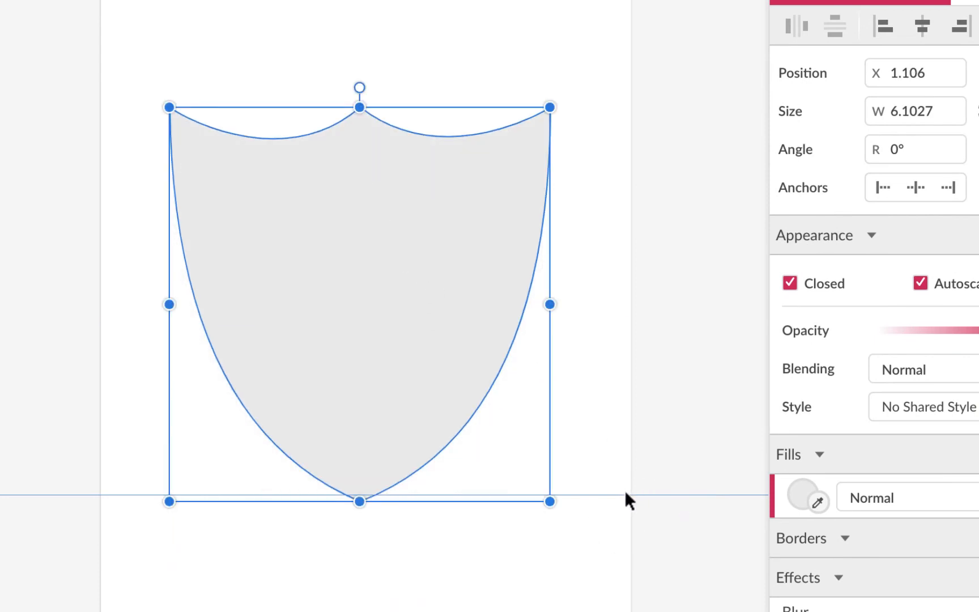
# - Exit path editing so the whole shield shows as one selected object
pyautogui.click(419, 231)
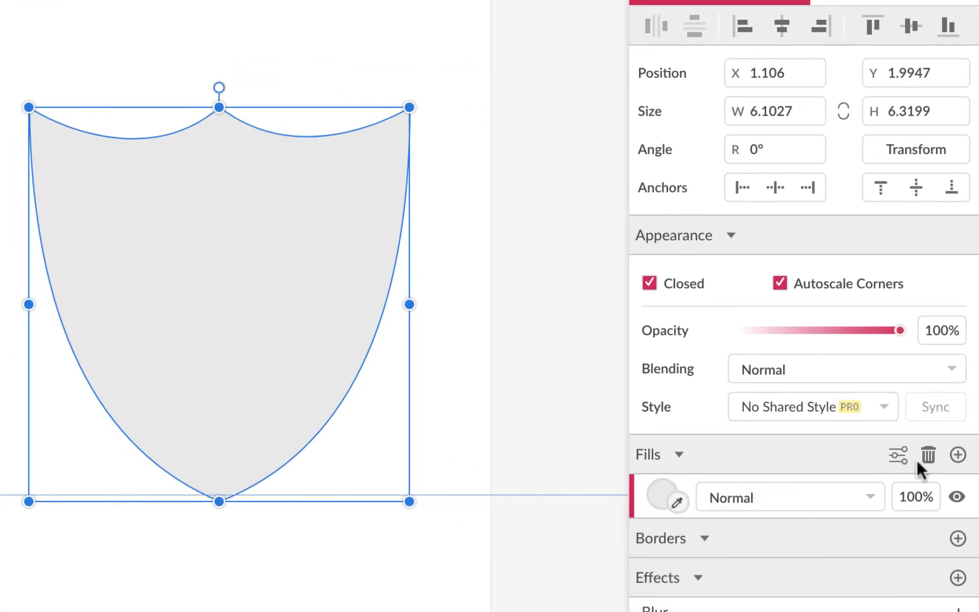
# - Add a 5px black border to the shield and delete its grey fill
pyautogui.scroll(-3)
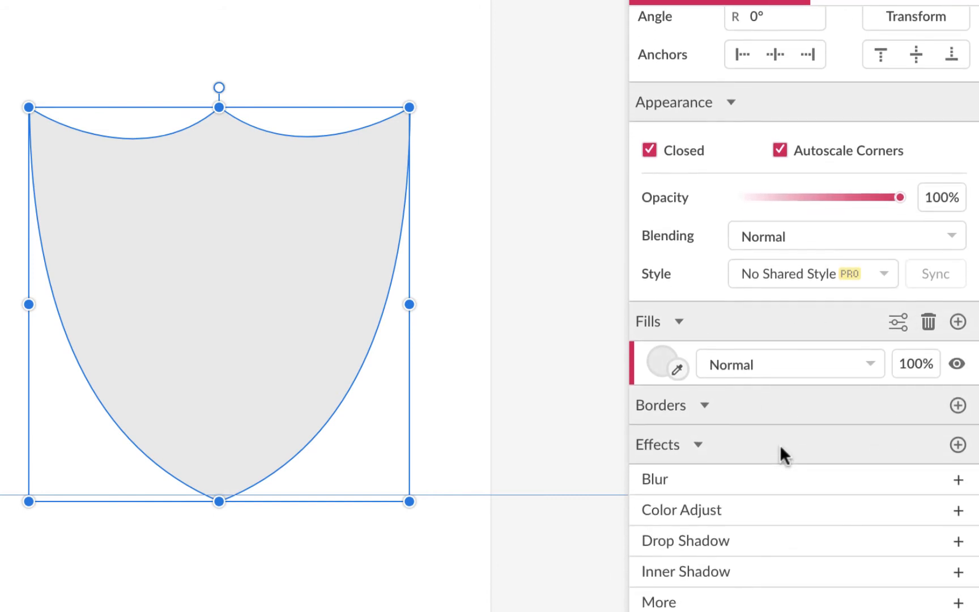
pyautogui.moveTo(659, 414)
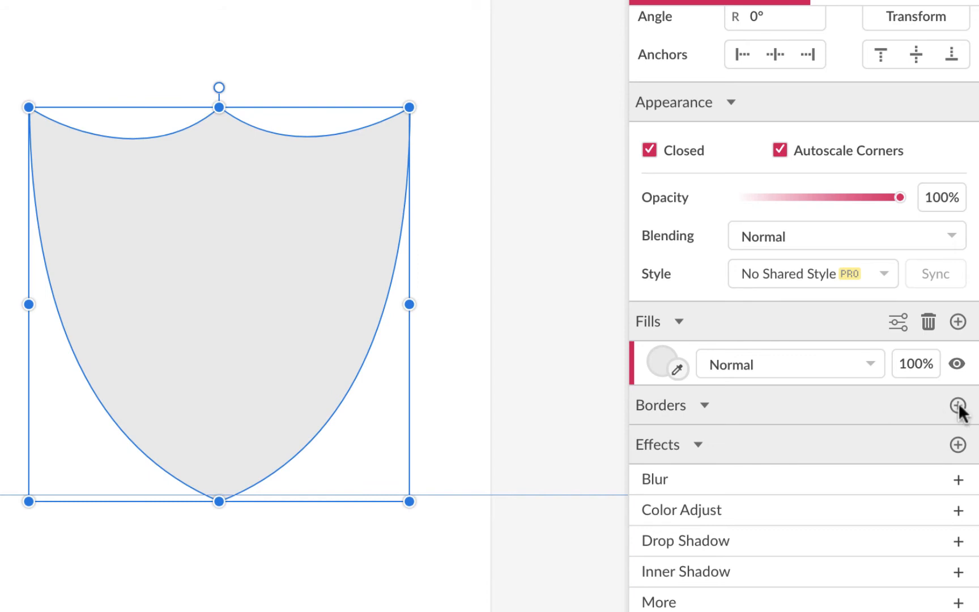
pyautogui.click(957, 402)
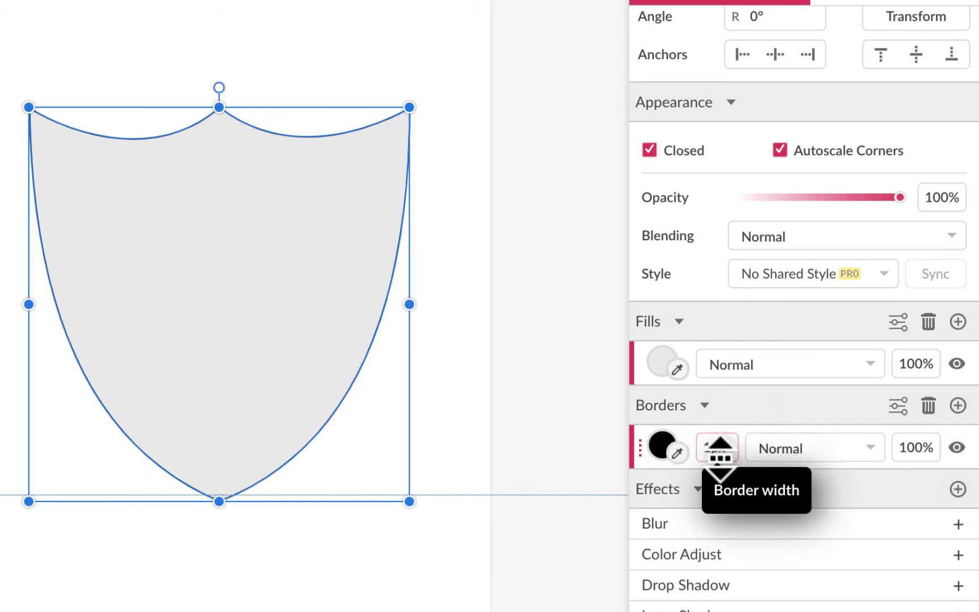
pyautogui.click(717, 447)
pyautogui.write('5')
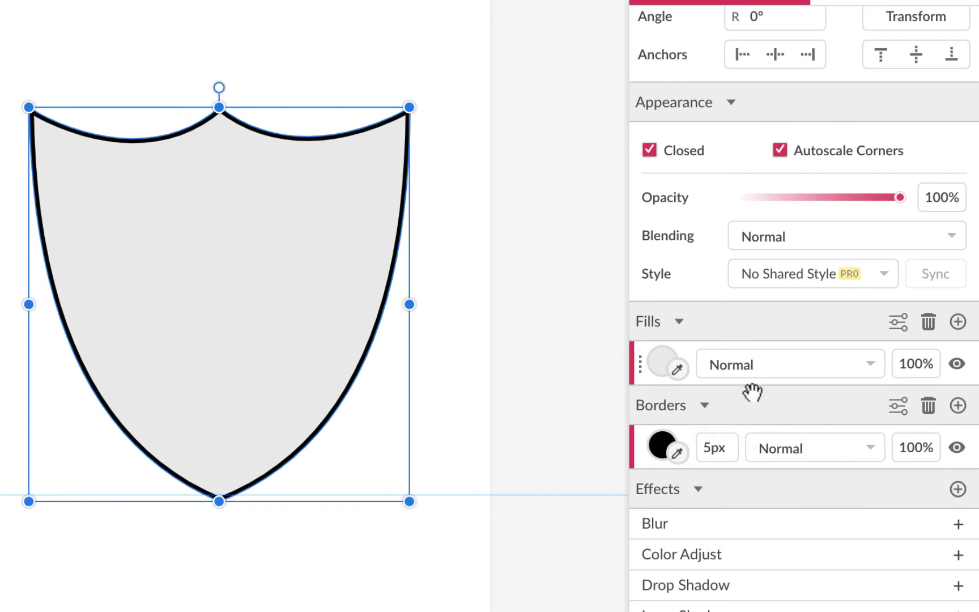
pyautogui.moveTo(931, 332)
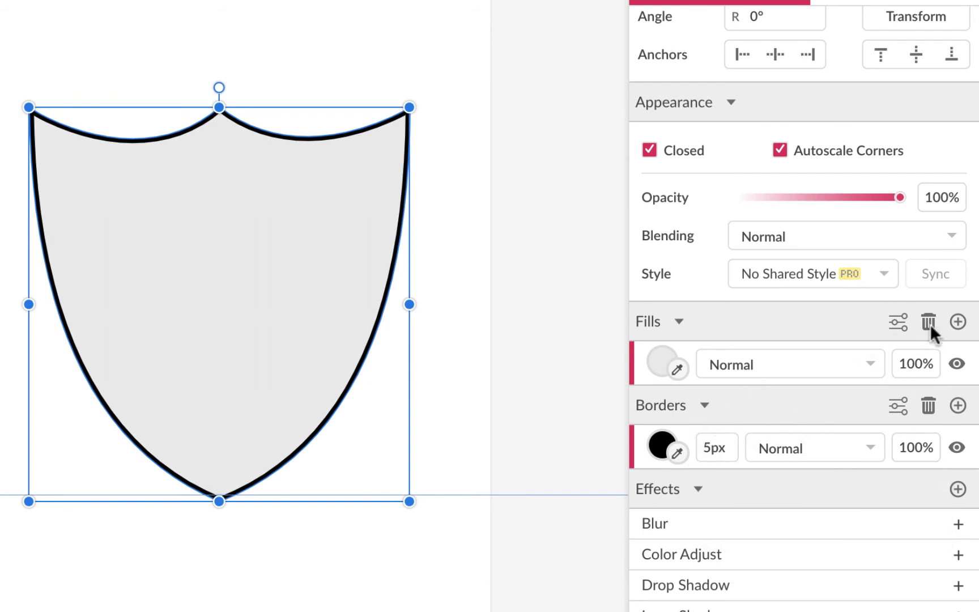
pyautogui.click(928, 319)
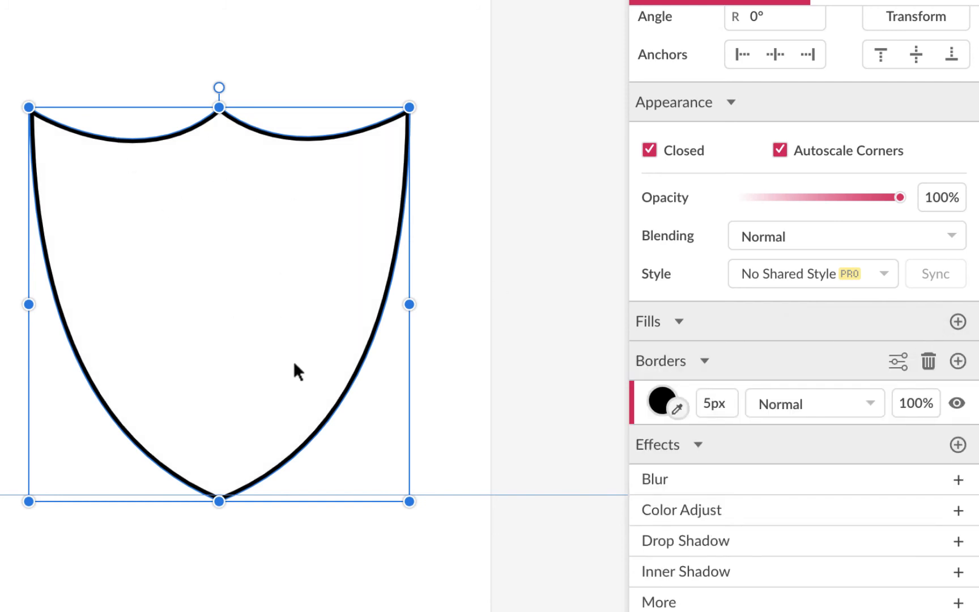
pyautogui.moveTo(326, 145)
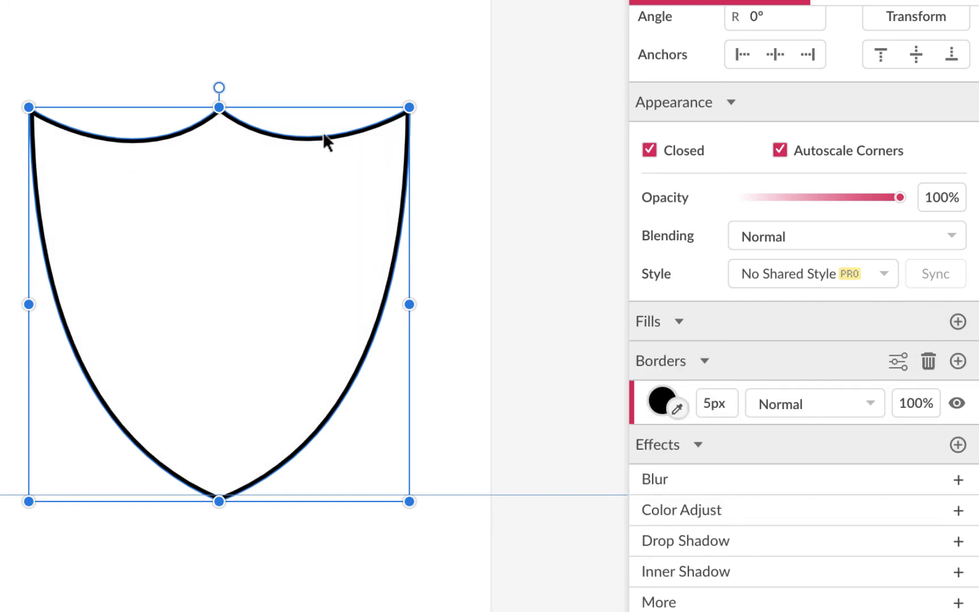
pyautogui.moveTo(232, 149)
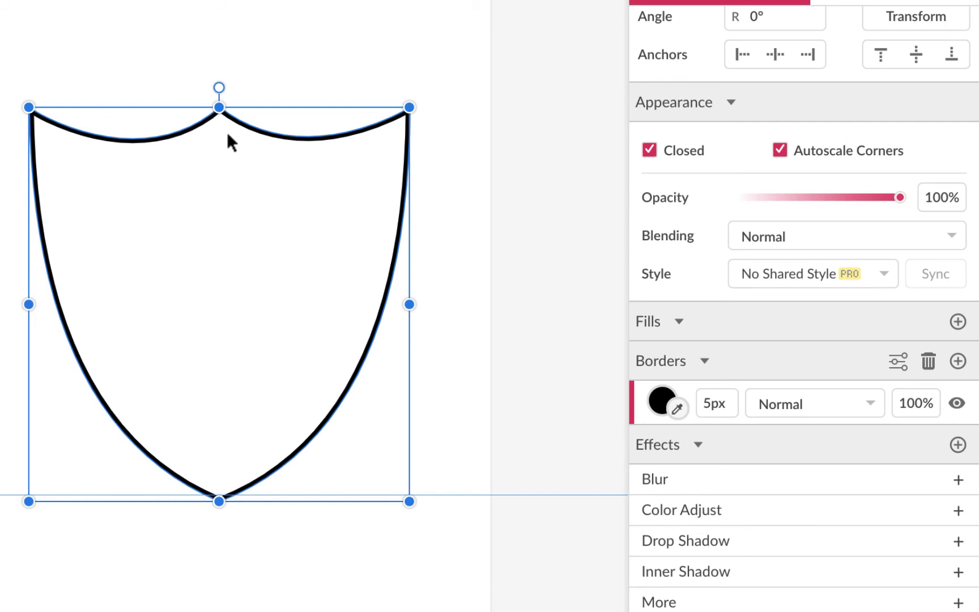
pyautogui.moveTo(213, 85)
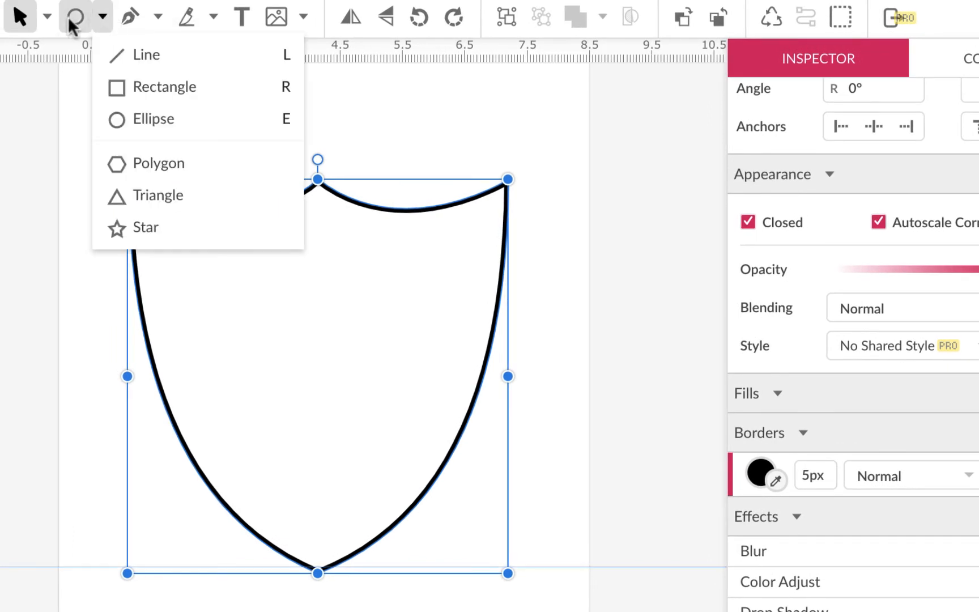
pyautogui.moveTo(117, 125)
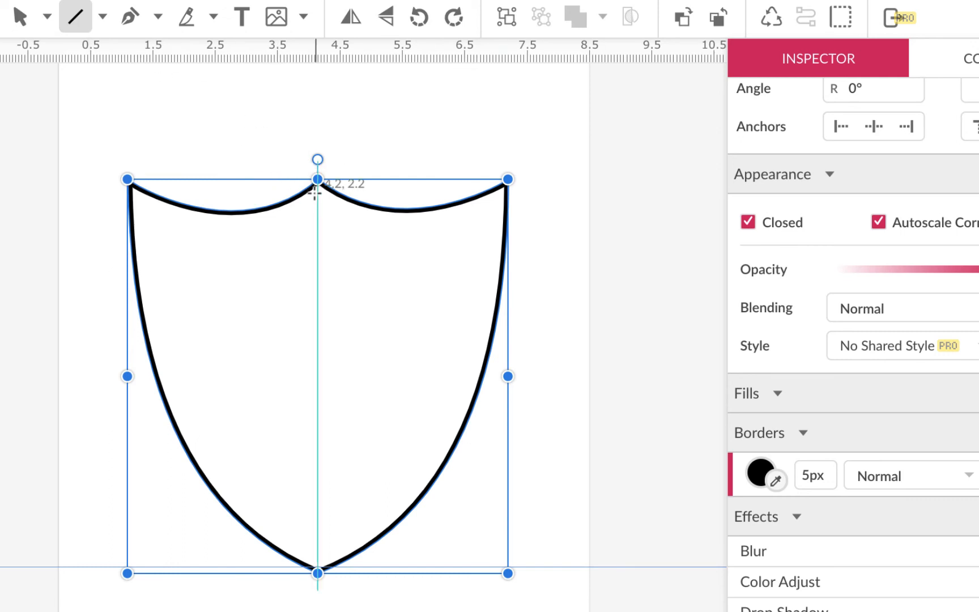
# - Draw a line from the shield's top centre to its tip with a centred border position
pyautogui.click(748, 222)
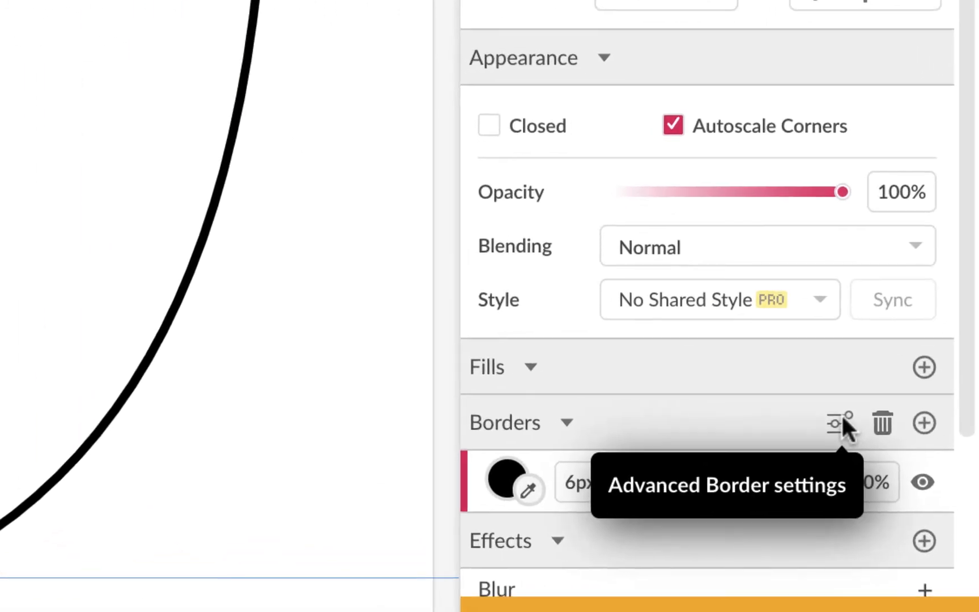
pyautogui.click(835, 424)
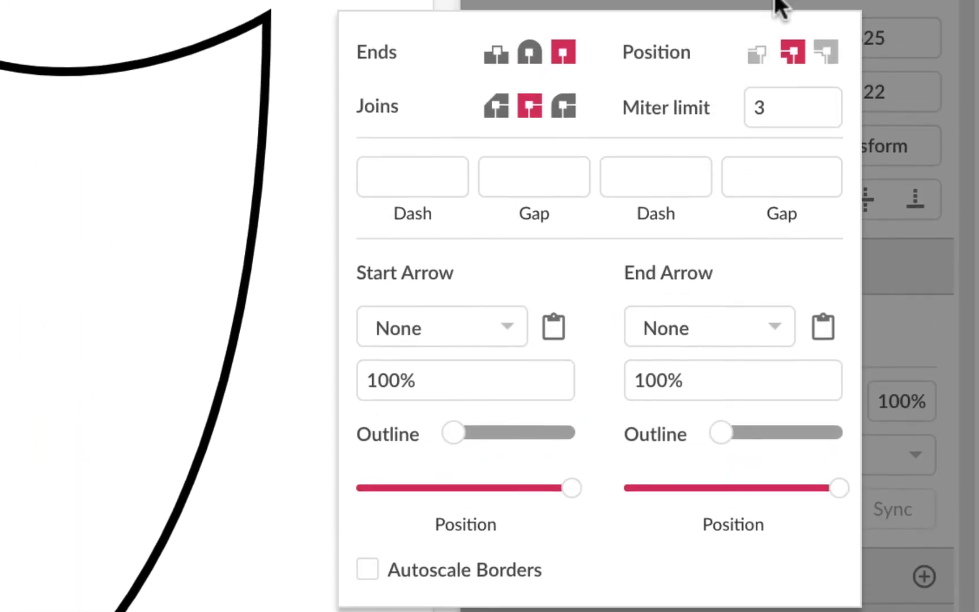
pyautogui.moveTo(789, 56)
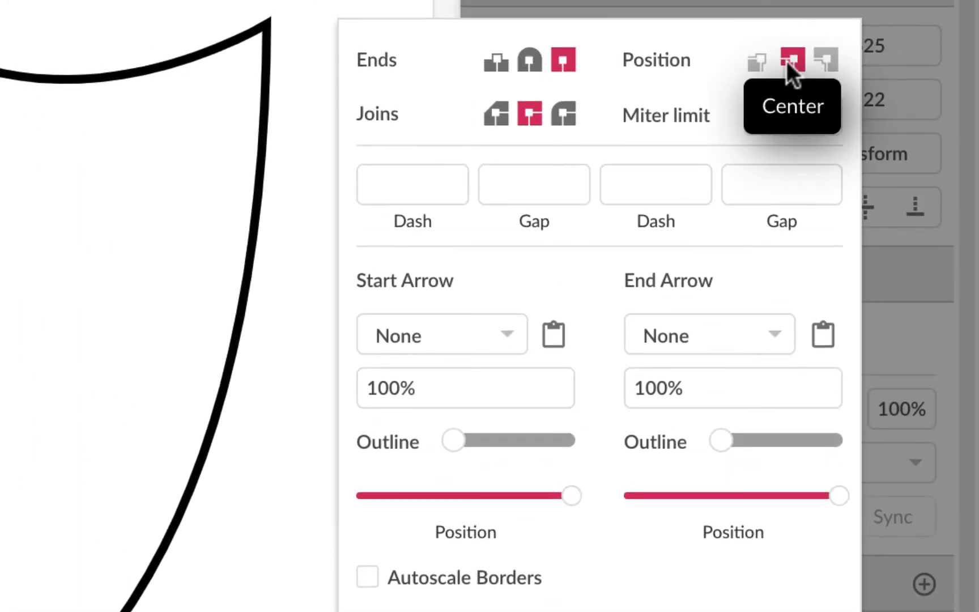
pyautogui.click(789, 58)
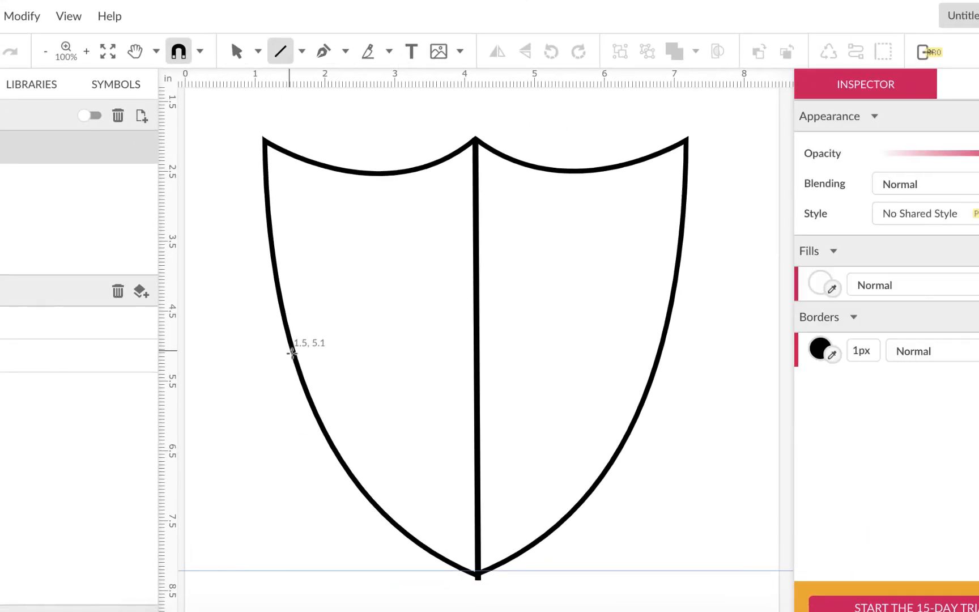
# - Draw a 6px black horizontal line edge to edge across the shield's middle
pyautogui.moveTo(294, 354); pyautogui.dragTo(591, 351)
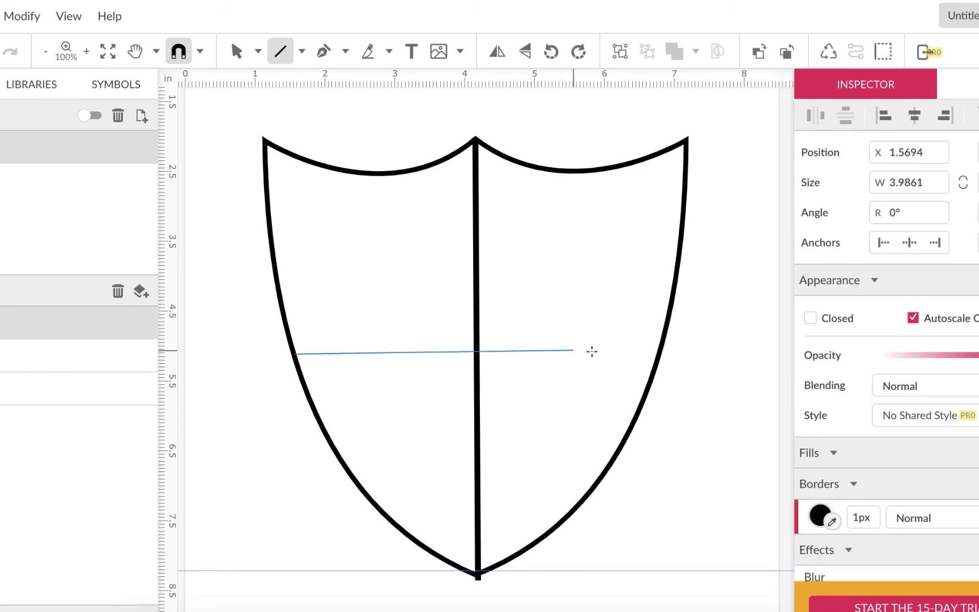
pyautogui.moveTo(562, 351); pyautogui.dragTo(660, 347)
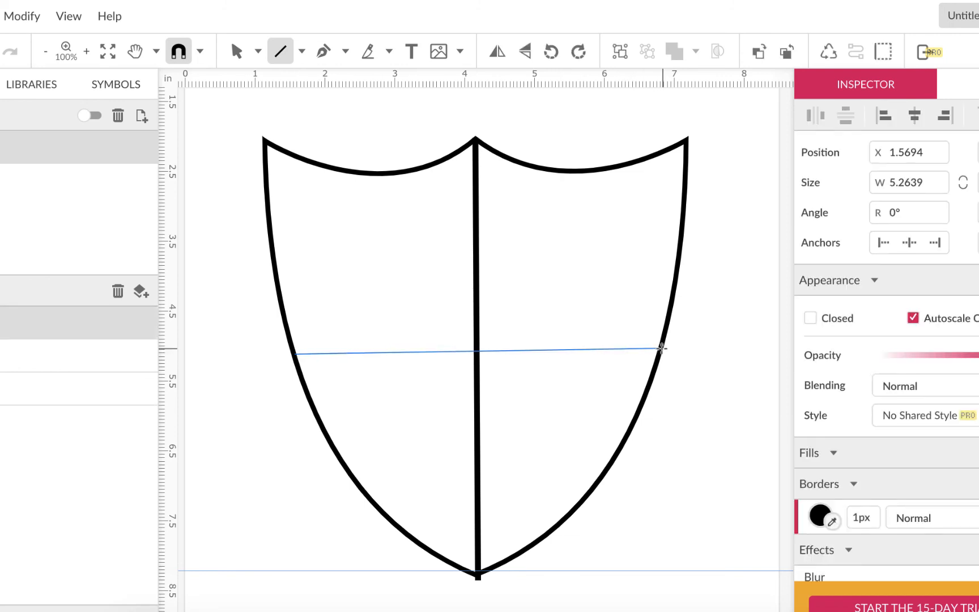
pyautogui.click(239, 51)
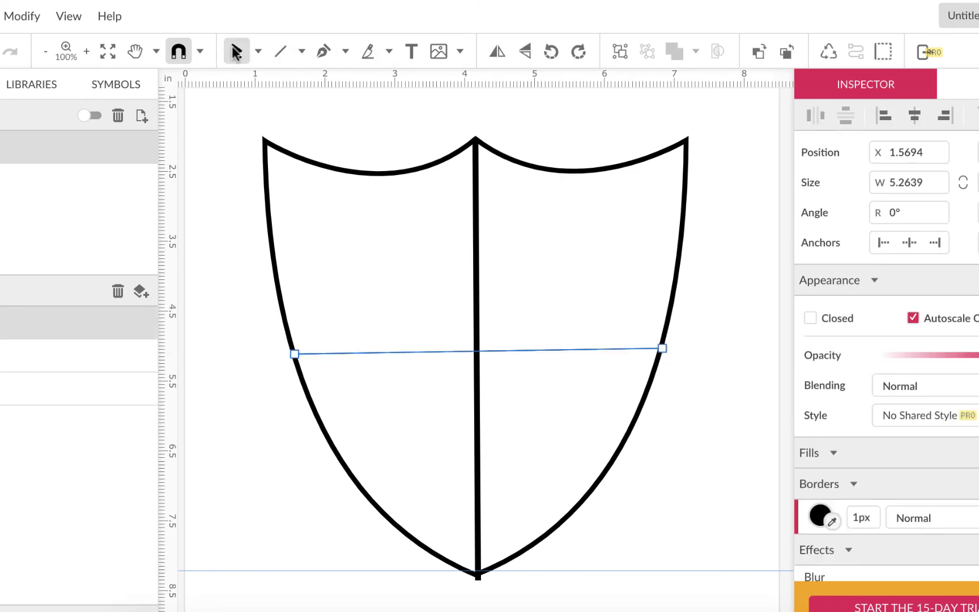
pyautogui.moveTo(639, 355)
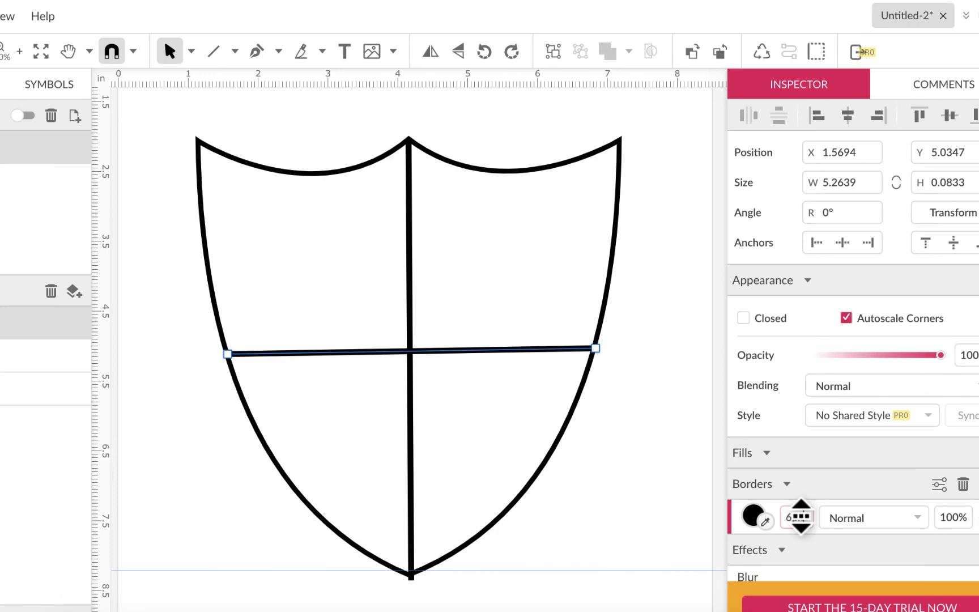
pyautogui.click(799, 532)
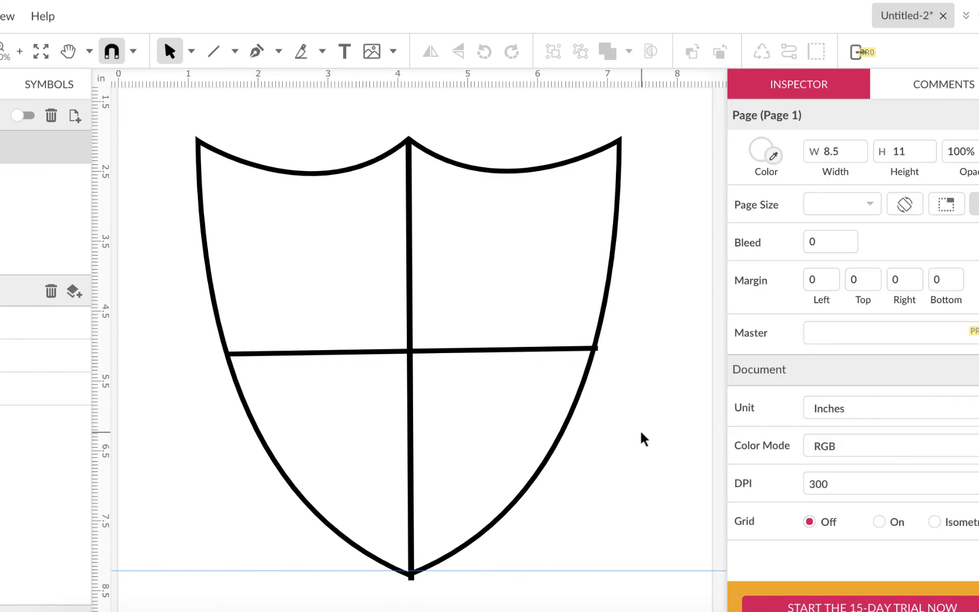
pyautogui.moveTo(634, 442)
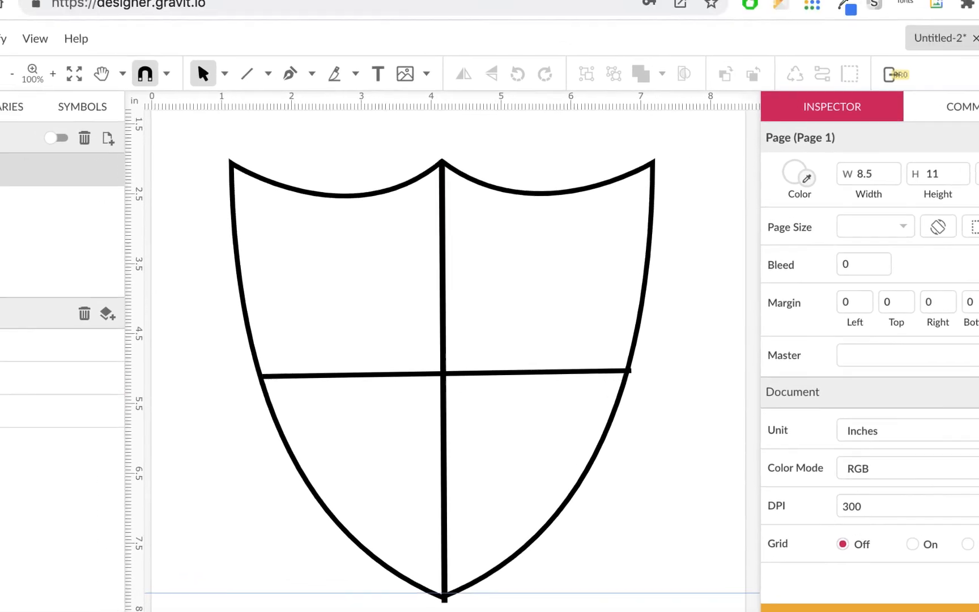
# - Begin Save to Cloud as… and create a new My Cloud folder named grd130
pyautogui.click(25, 118)
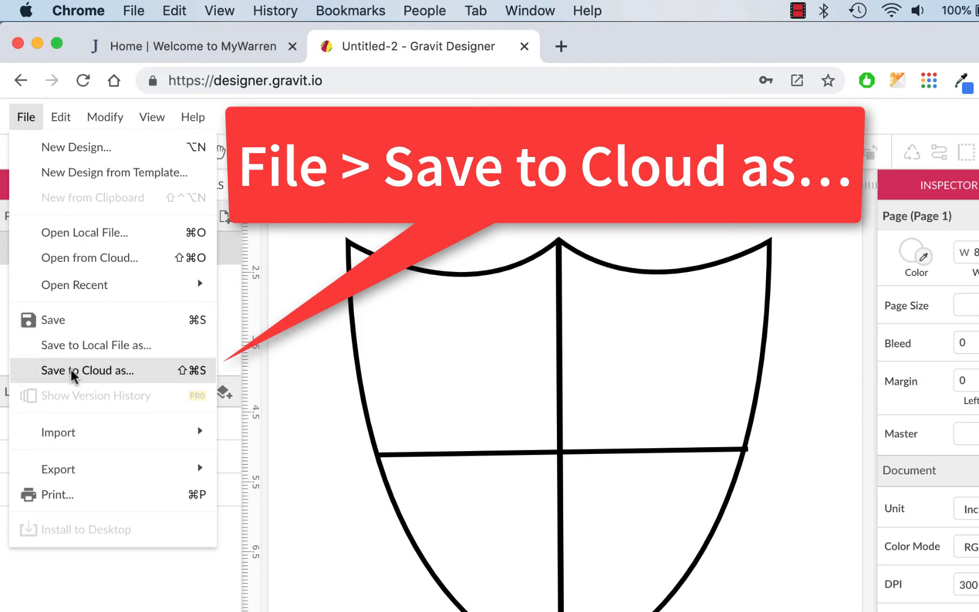
pyautogui.click(86, 370)
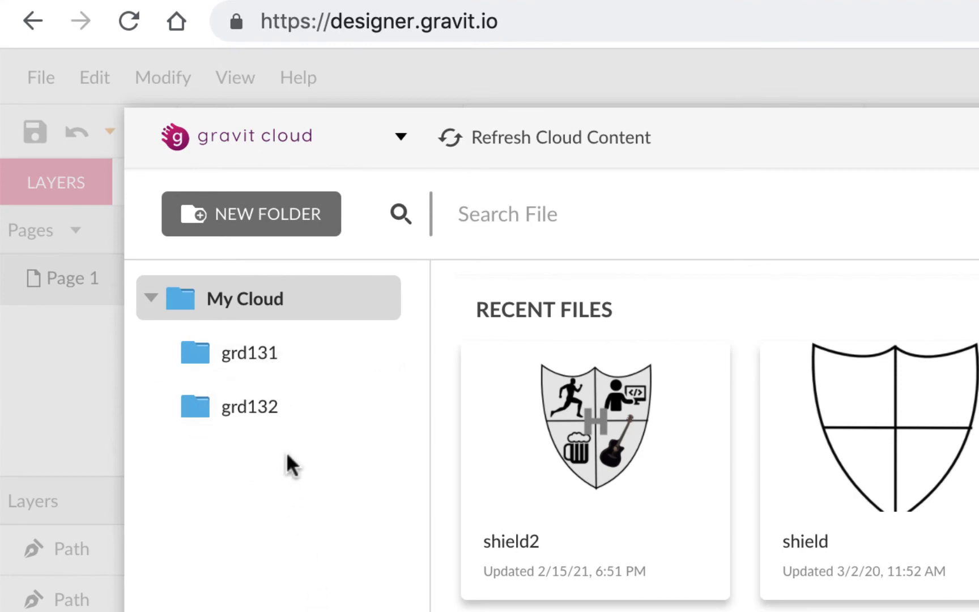
pyautogui.moveTo(198, 306)
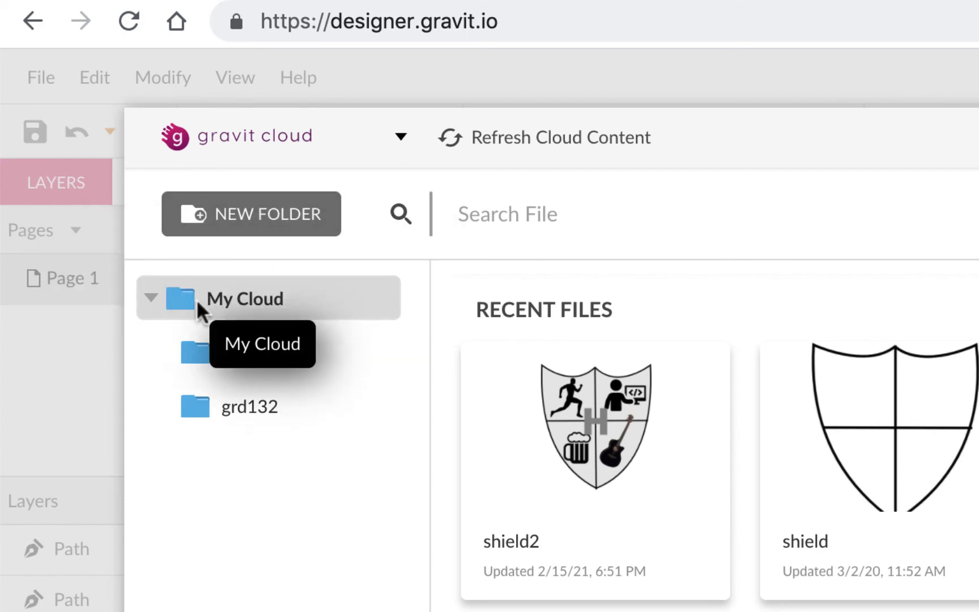
pyautogui.moveTo(289, 300)
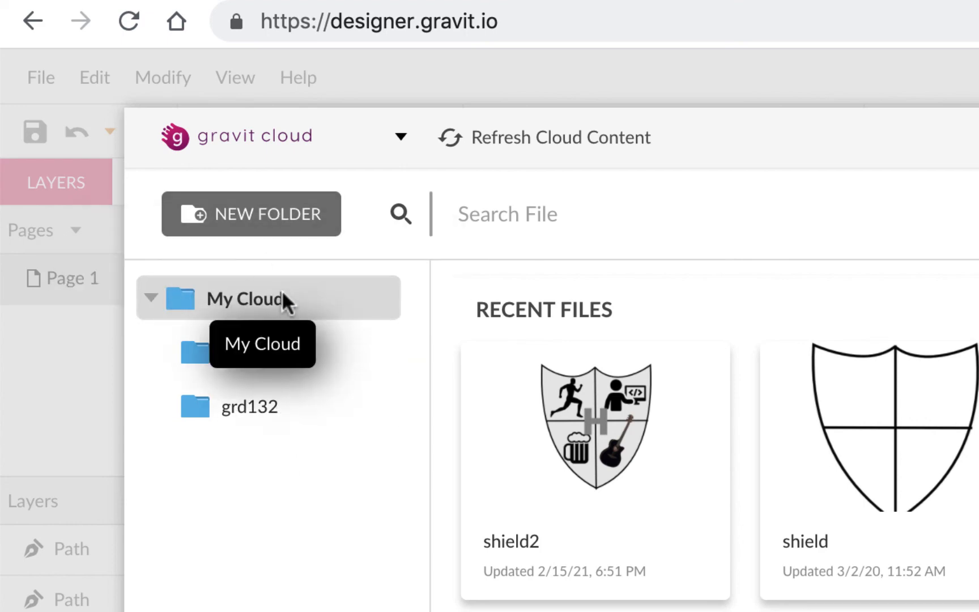
pyautogui.click(251, 213)
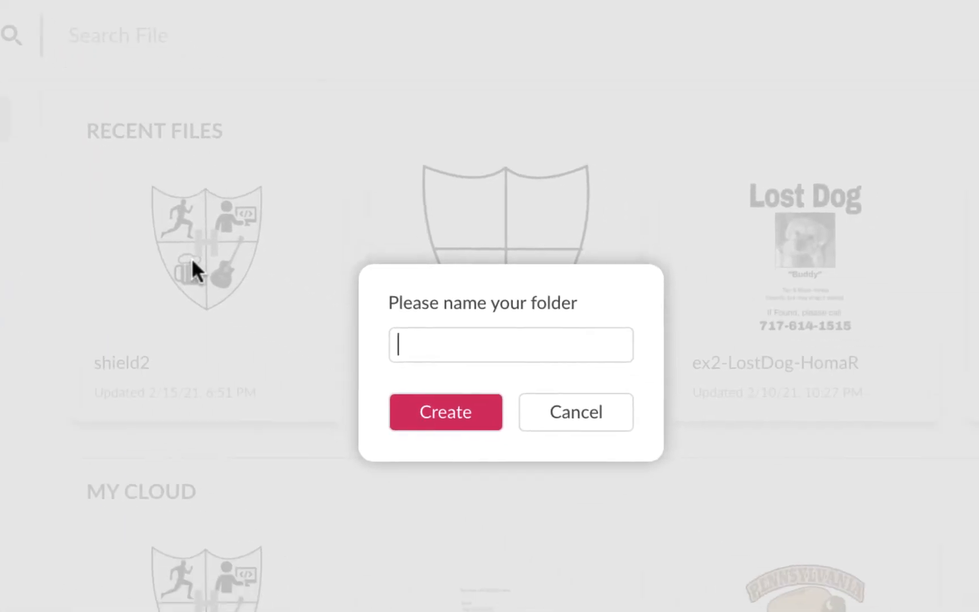
pyautogui.write('grd1')
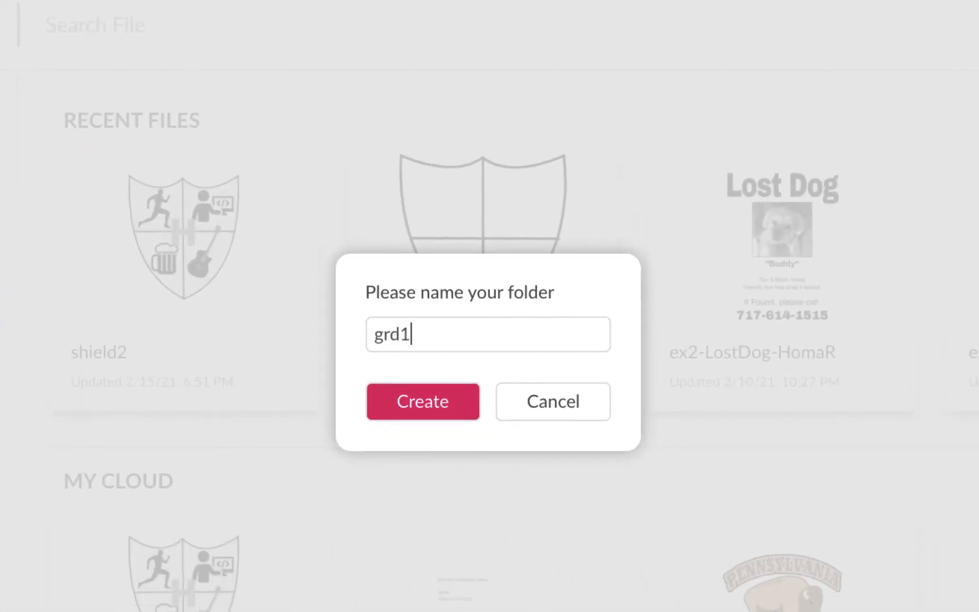
pyautogui.click(423, 401)
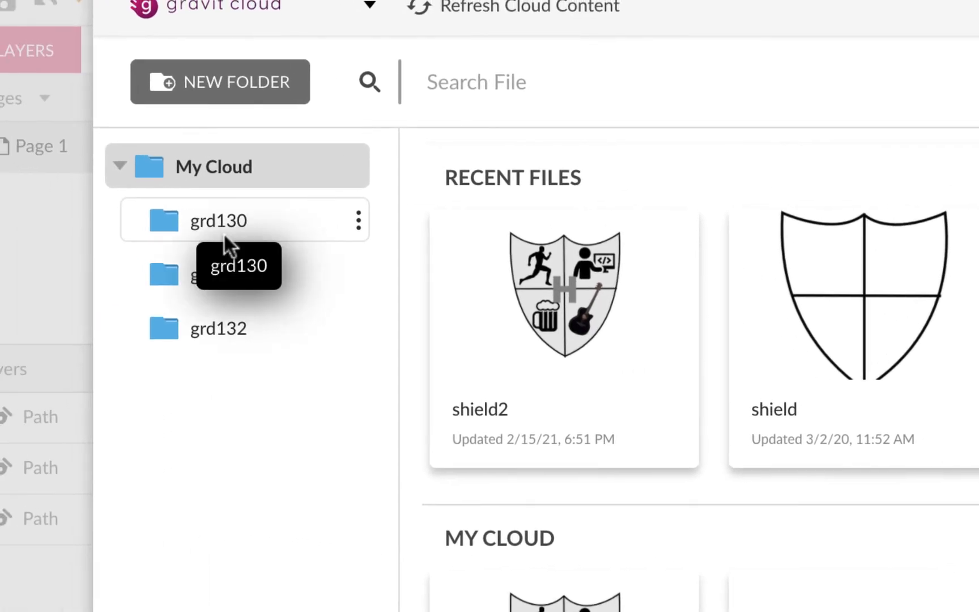
# - Save the design into the grd130 folder as ex1-shield_HomaR
pyautogui.click(219, 221)
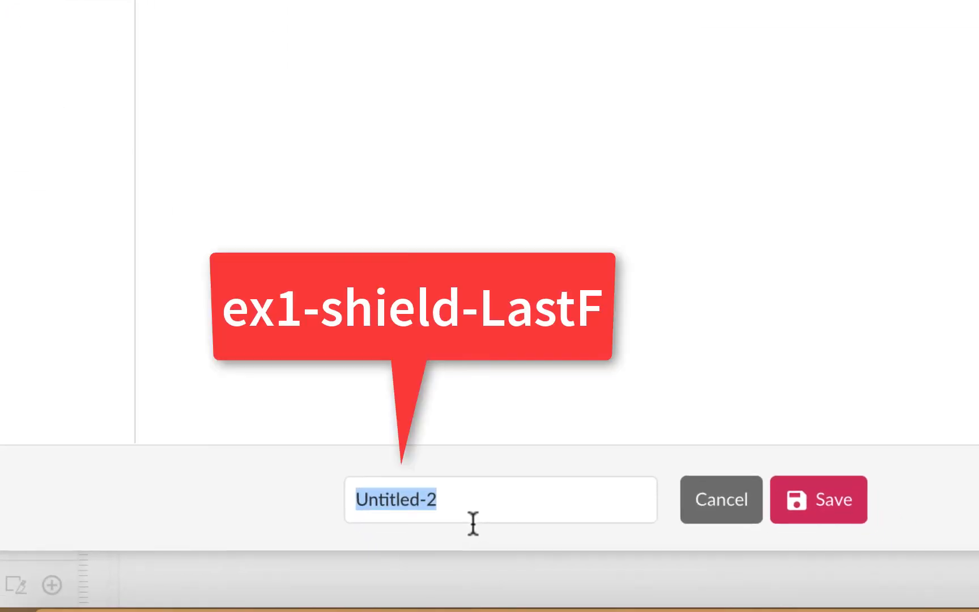
pyautogui.write('ex1')
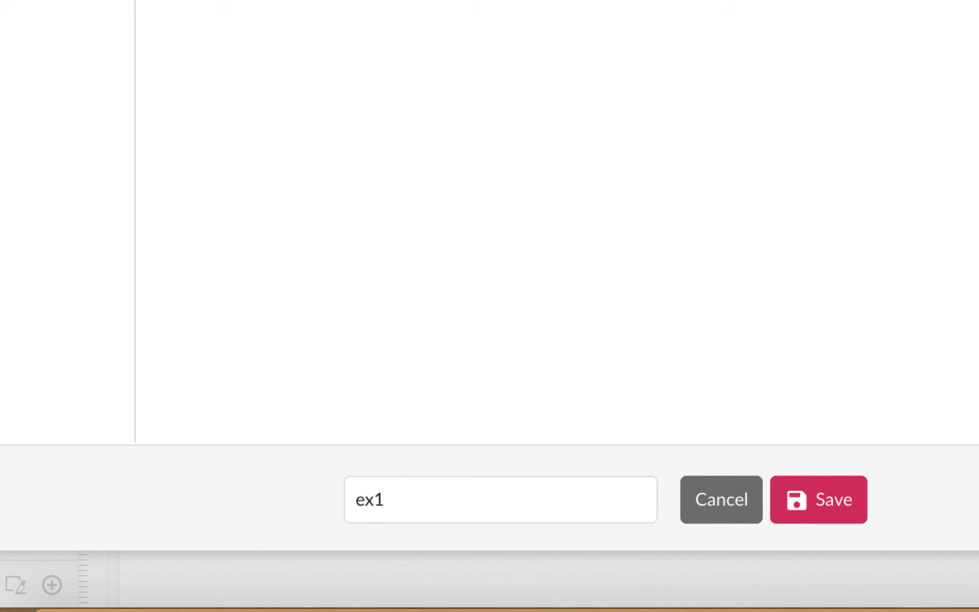
pyautogui.write('-shirled_Homa')
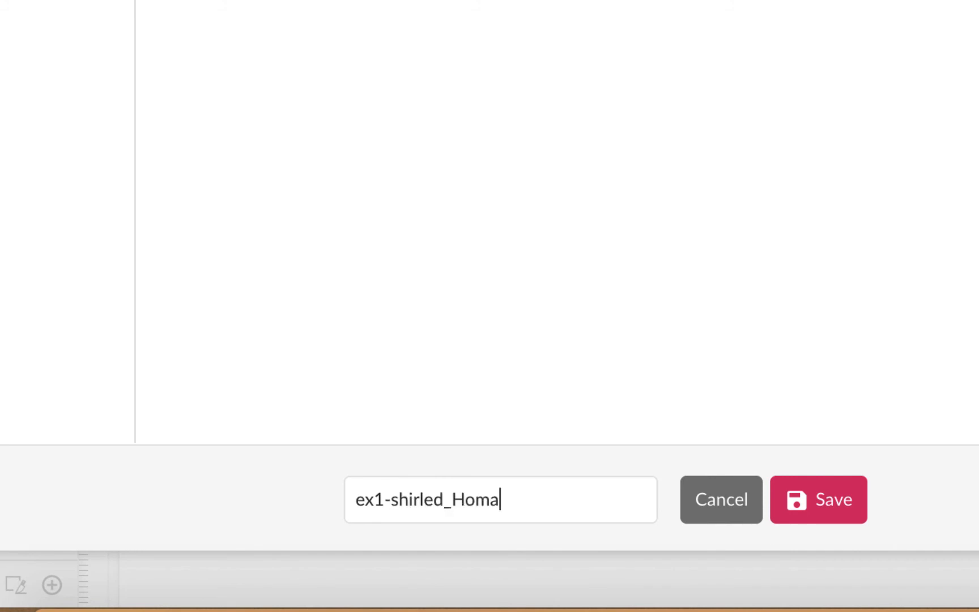
pyautogui.write('R')
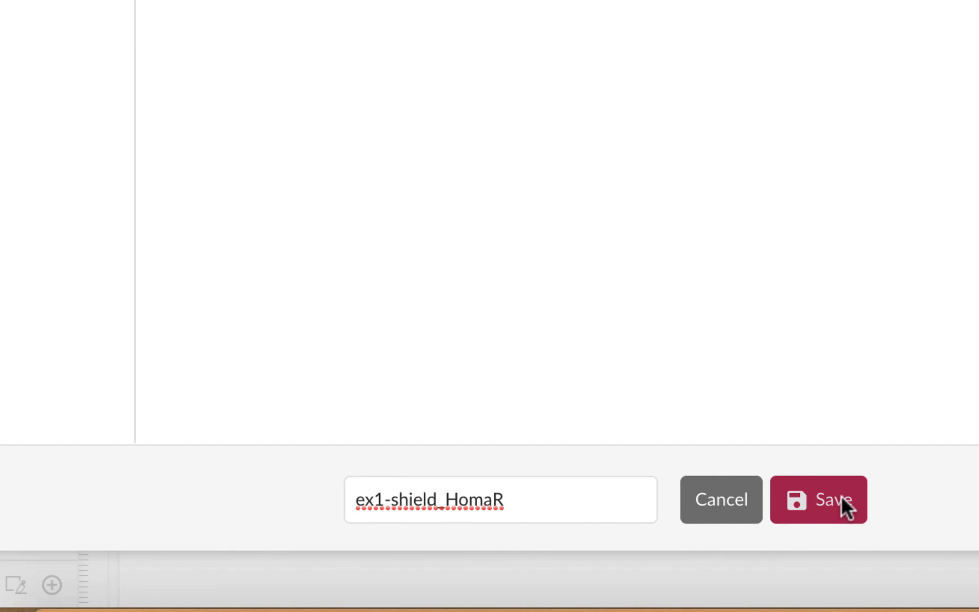
pyautogui.click(829, 500)
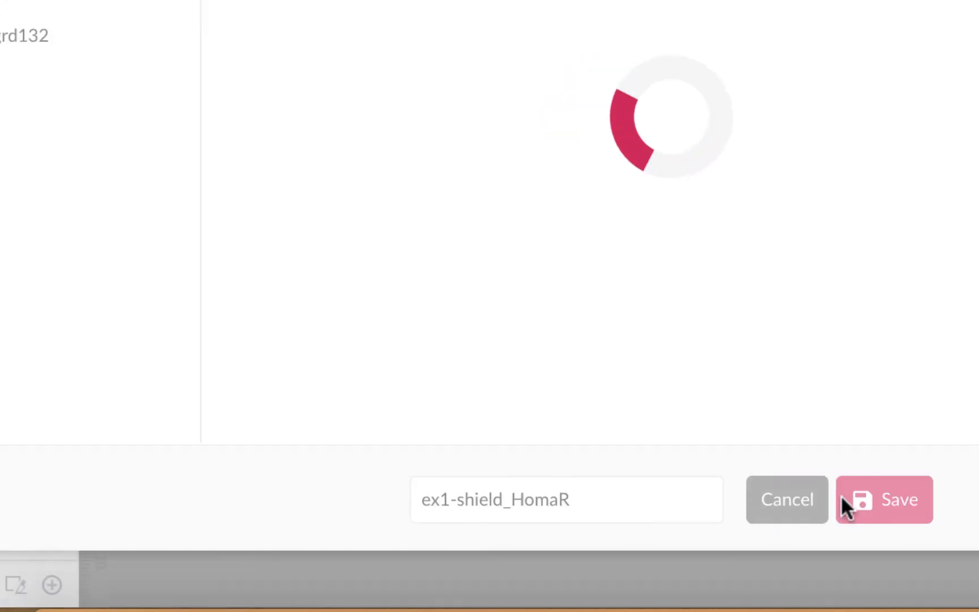
pyautogui.click(884, 498)
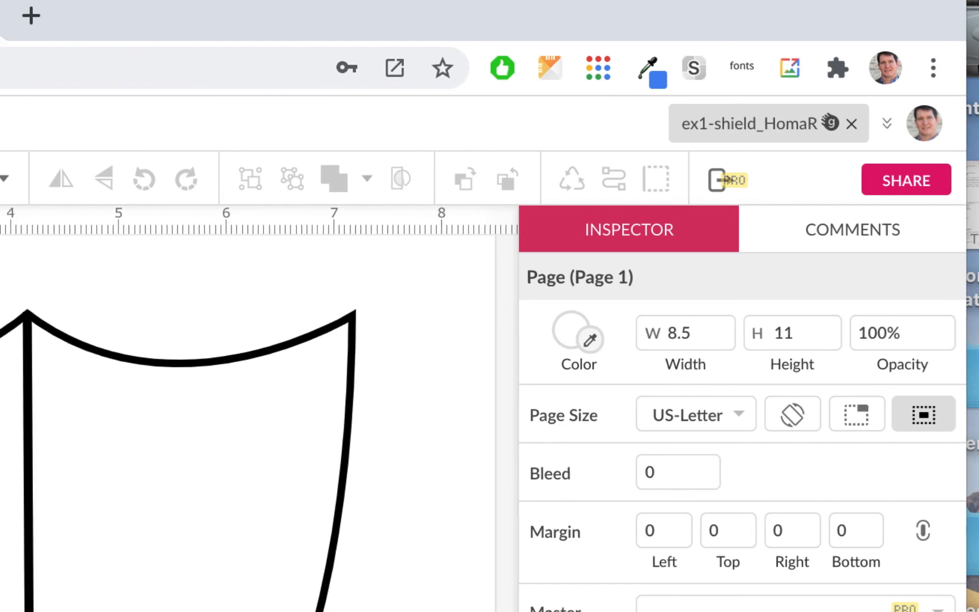
# - Briefly show the File menu and dismiss it without choosing a command
pyautogui.click(39, 124)
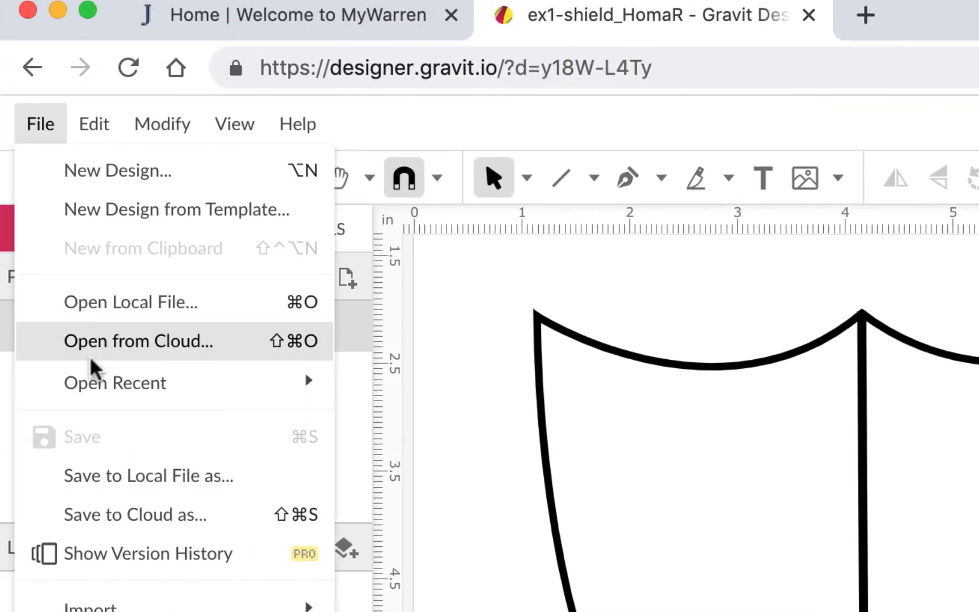
pyautogui.click(39, 124)
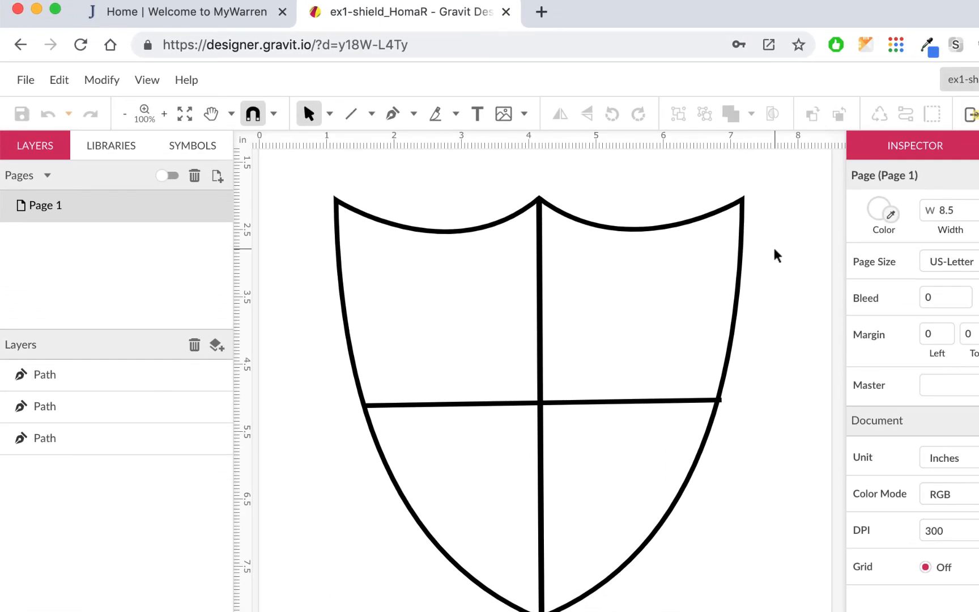
pyautogui.moveTo(786, 318)
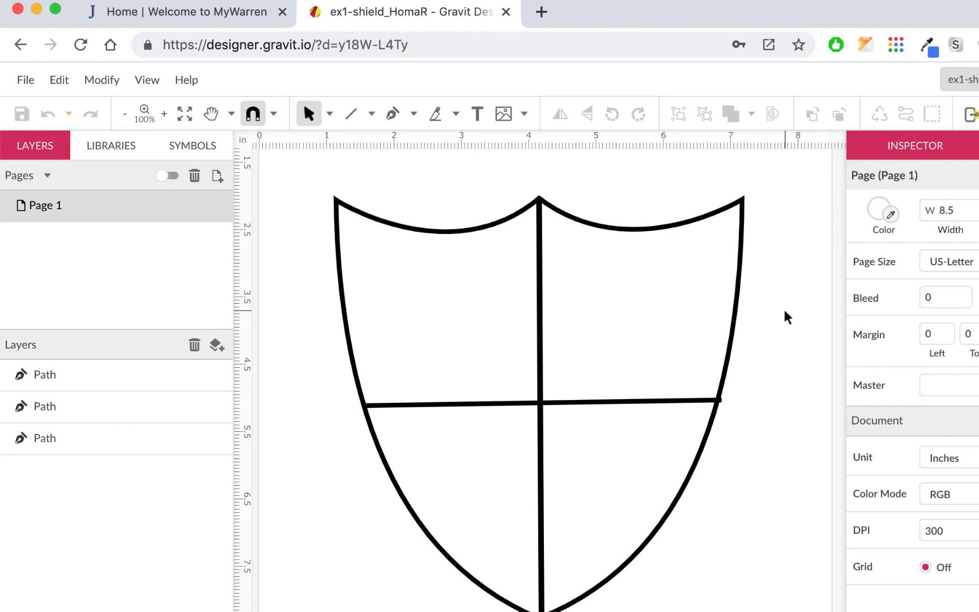
pyautogui.moveTo(533, 384)
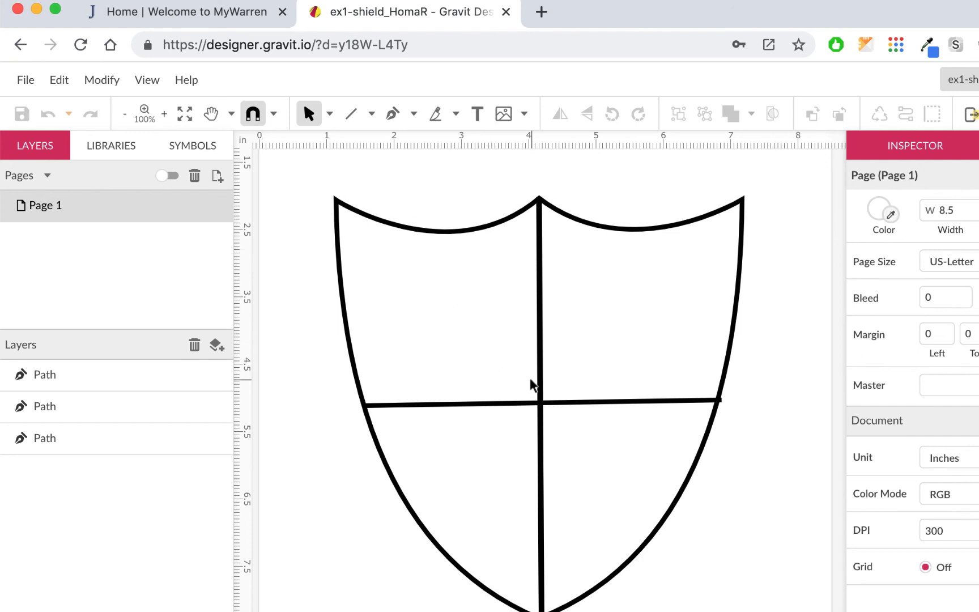
pyautogui.moveTo(766, 399)
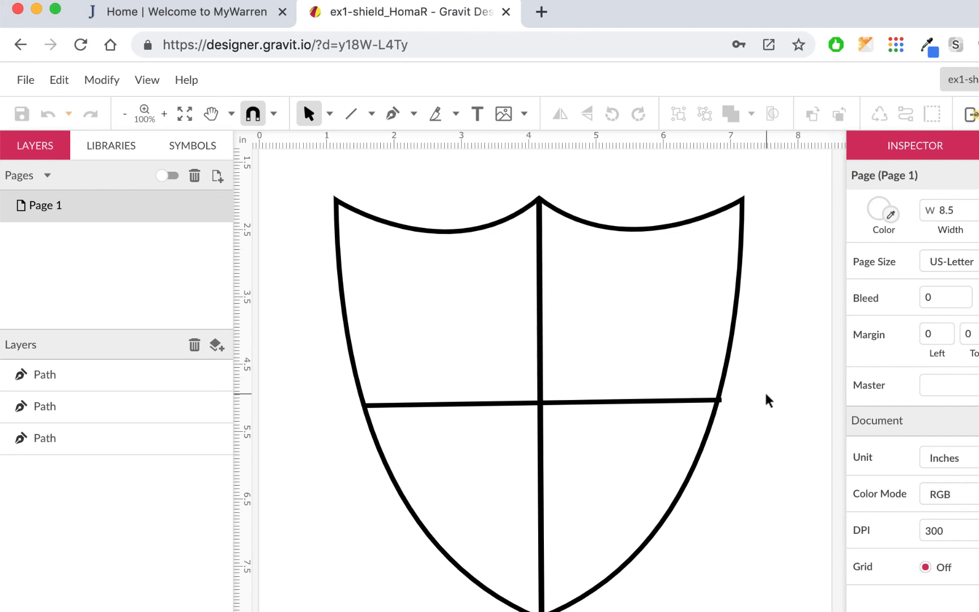
pyautogui.moveTo(770, 344)
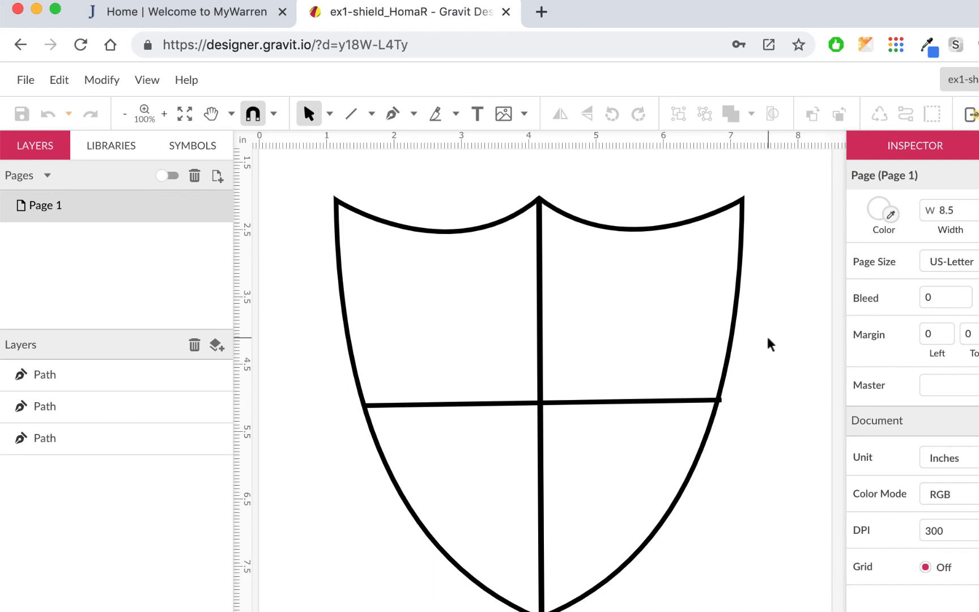